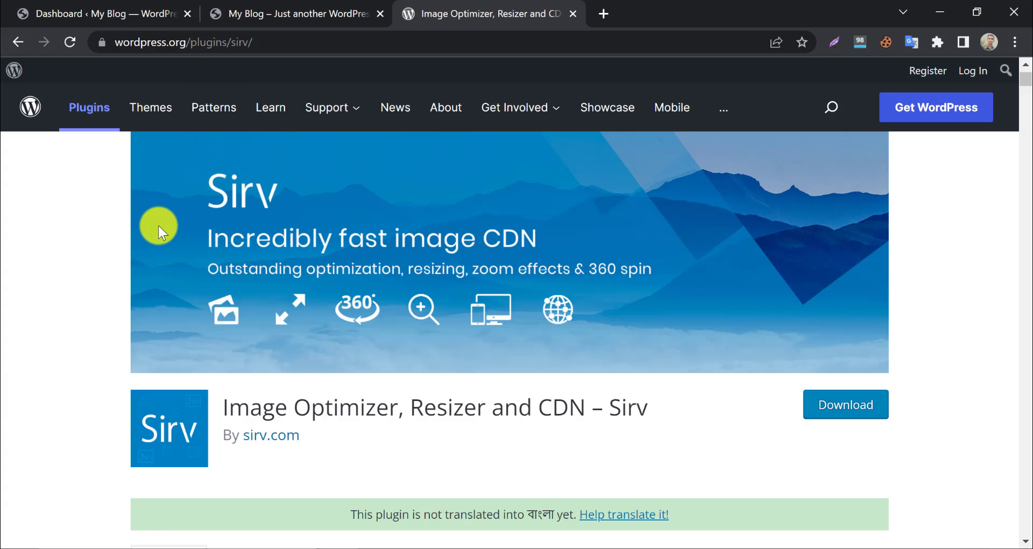
pyautogui.moveTo(71, 192)
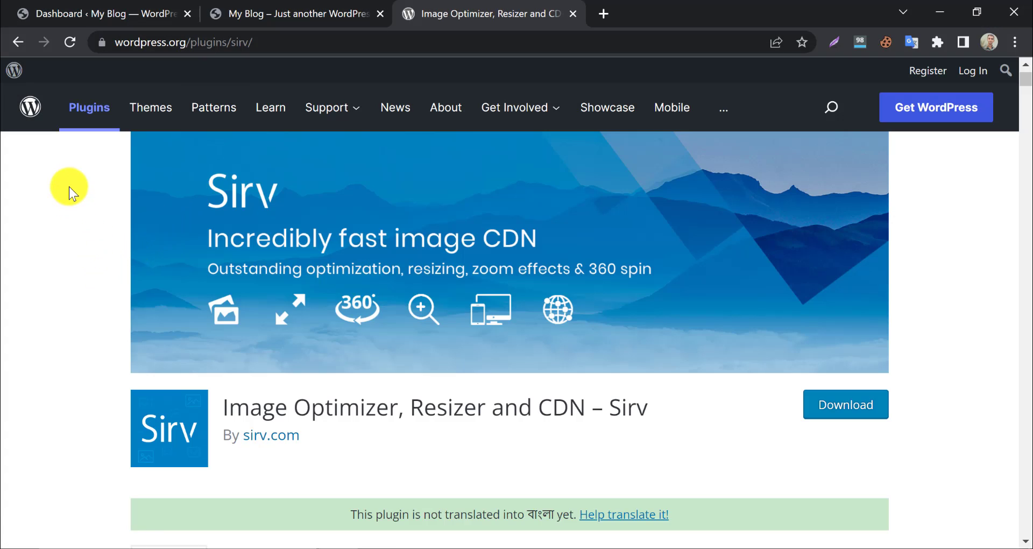
# - Read through the Sirv plugin page, highlighting its title and the responsive images feature
pyautogui.scroll(-3)
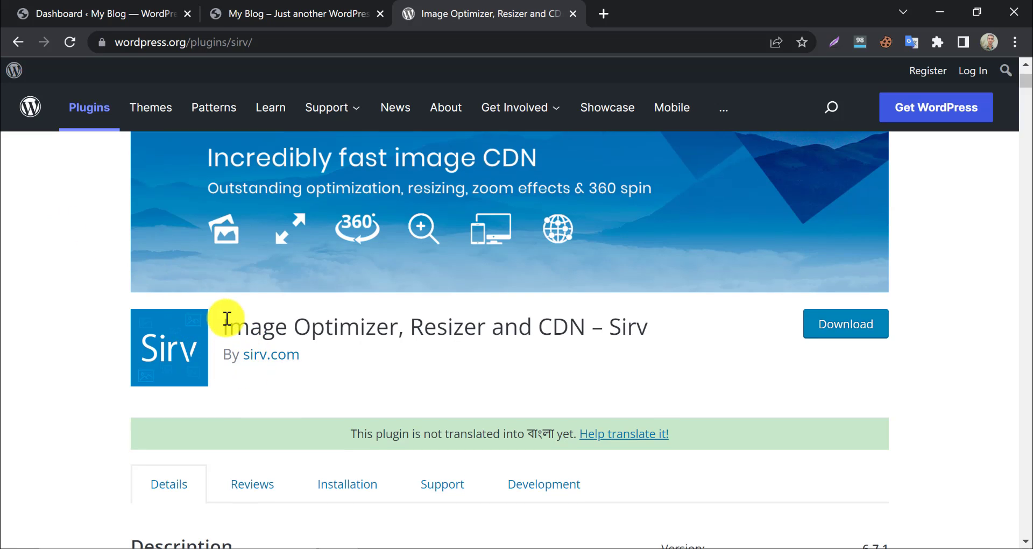
pyautogui.moveTo(224, 325); pyautogui.dragTo(658, 326)
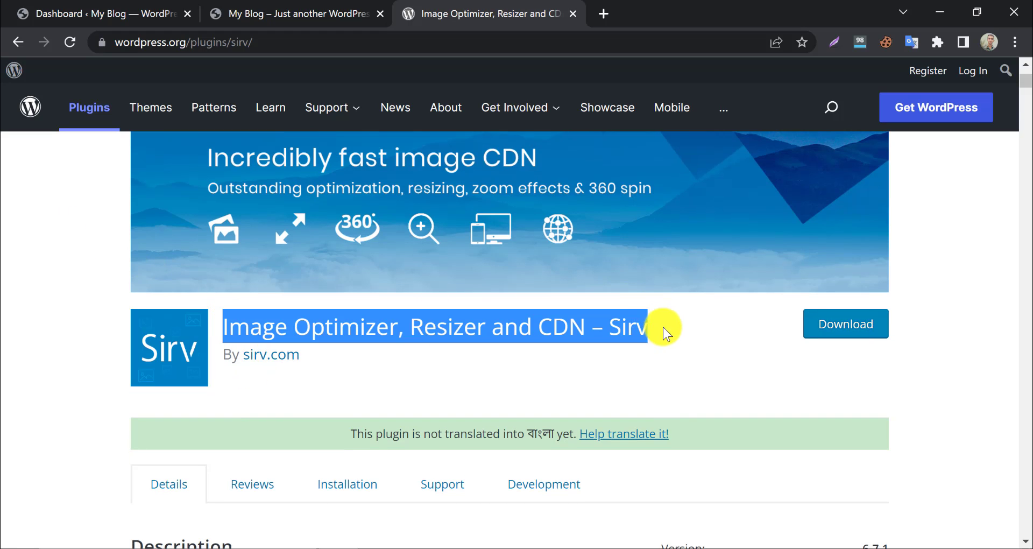
pyautogui.scroll(-3)
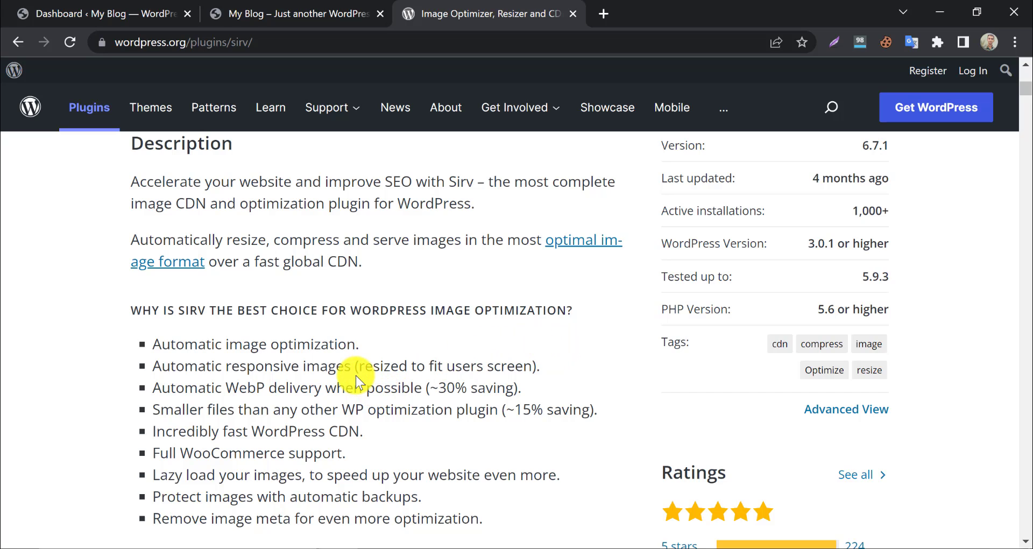
pyautogui.moveTo(283, 366)
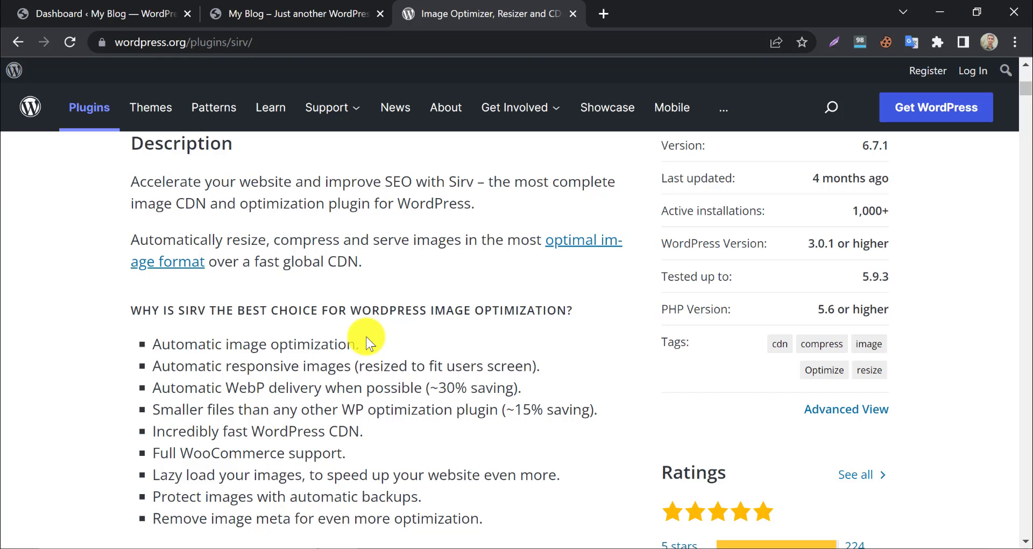
pyautogui.moveTo(177, 361)
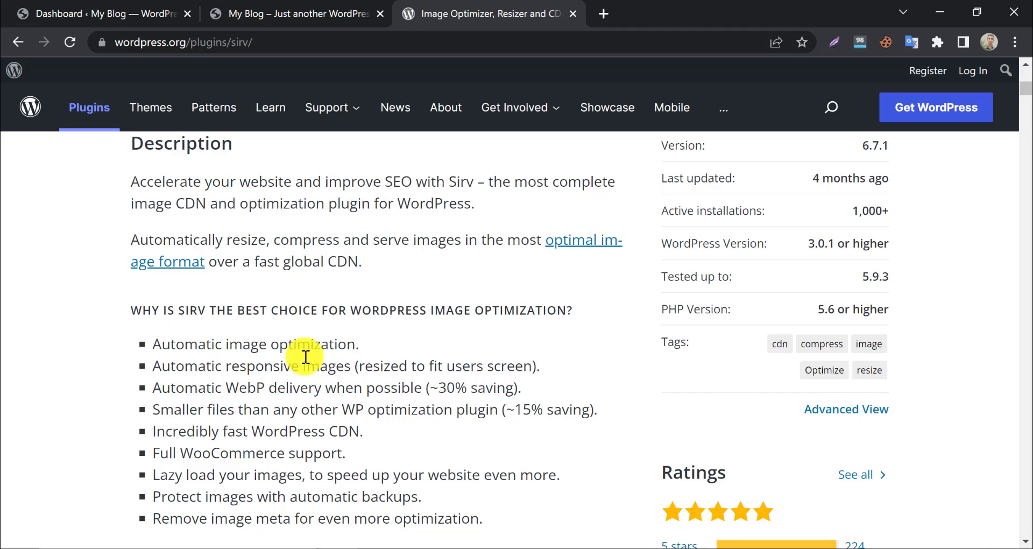
pyautogui.doubleClick(217, 366)
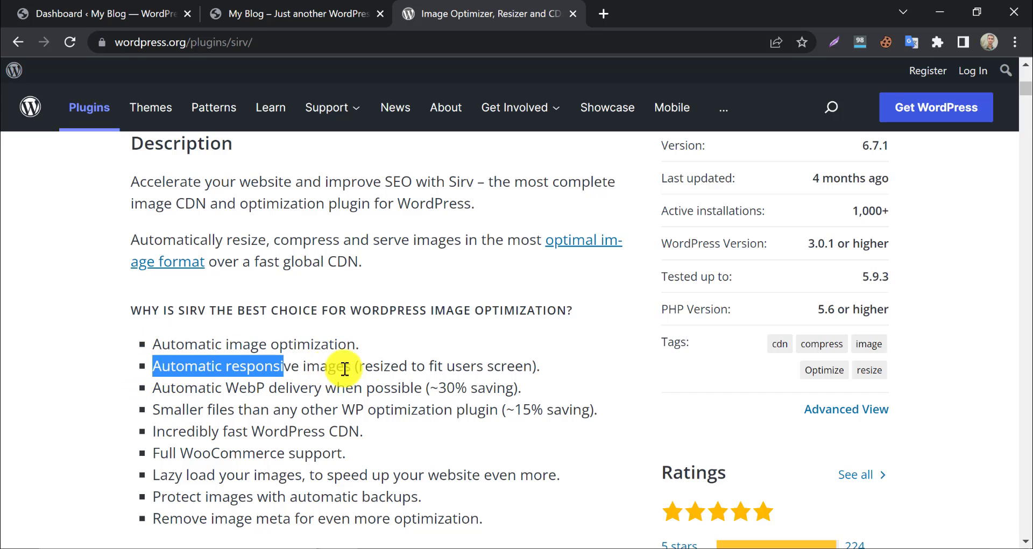
pyautogui.scroll(-3)
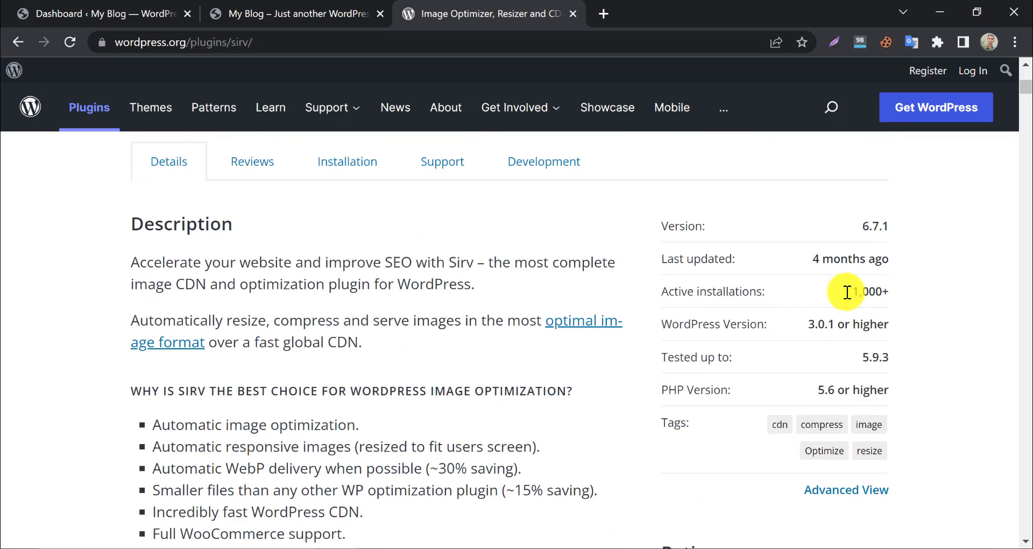
pyautogui.scroll(-3)
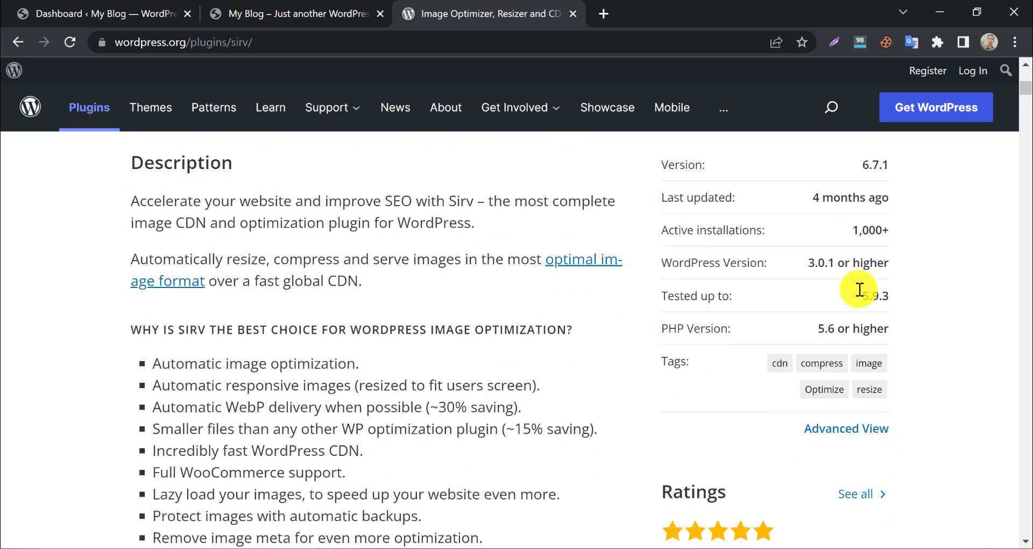
pyautogui.scroll(-3)
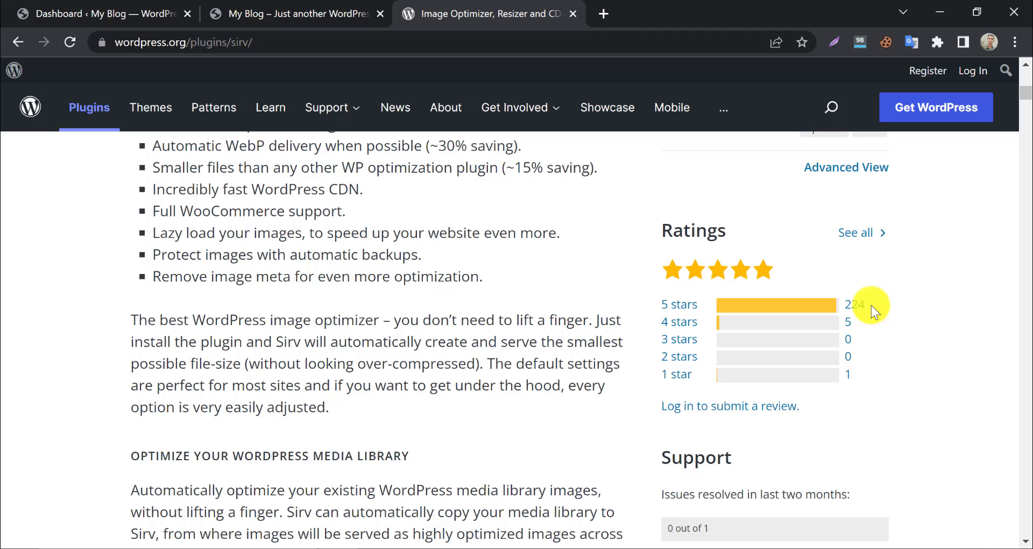
pyautogui.moveTo(850, 329)
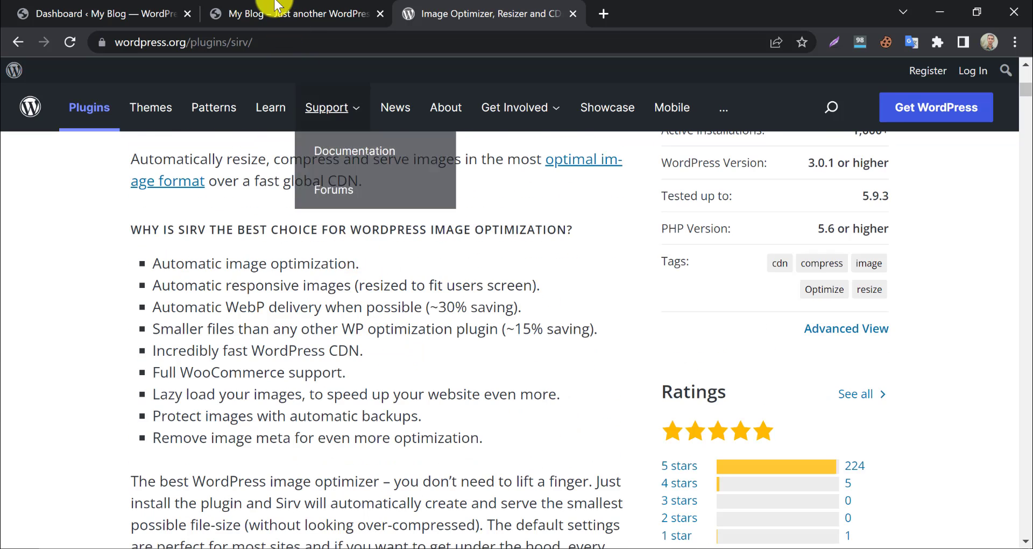
# - View the Ultra Skinny Fit Suit product on the storefront, then return to the admin dashboard
pyautogui.click(294, 13)
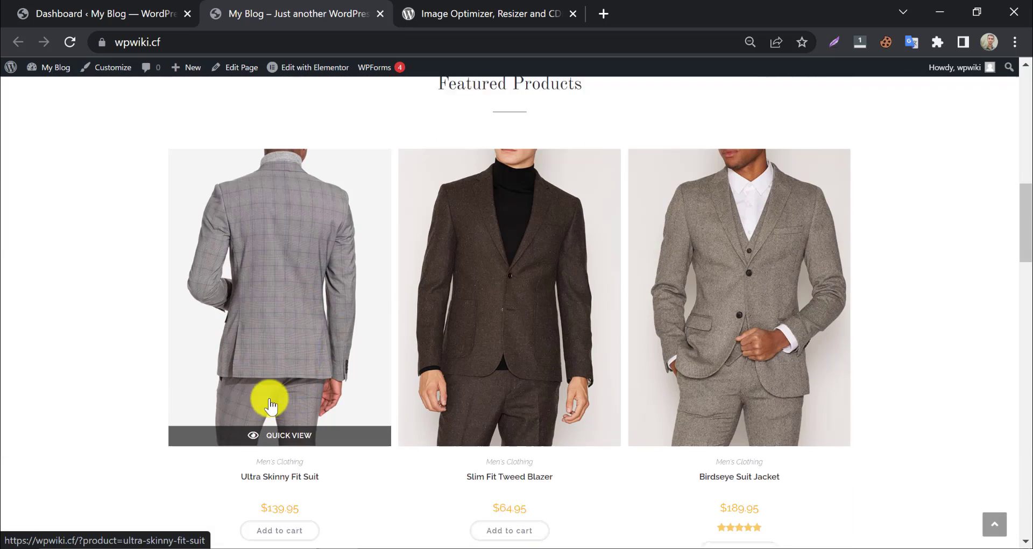
pyautogui.scroll(-3)
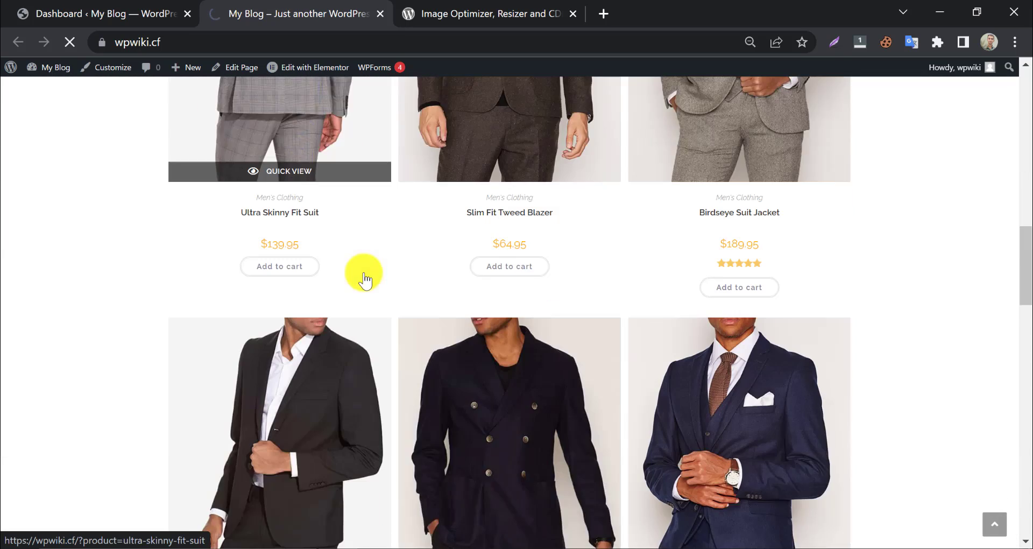
pyautogui.scroll(-3)
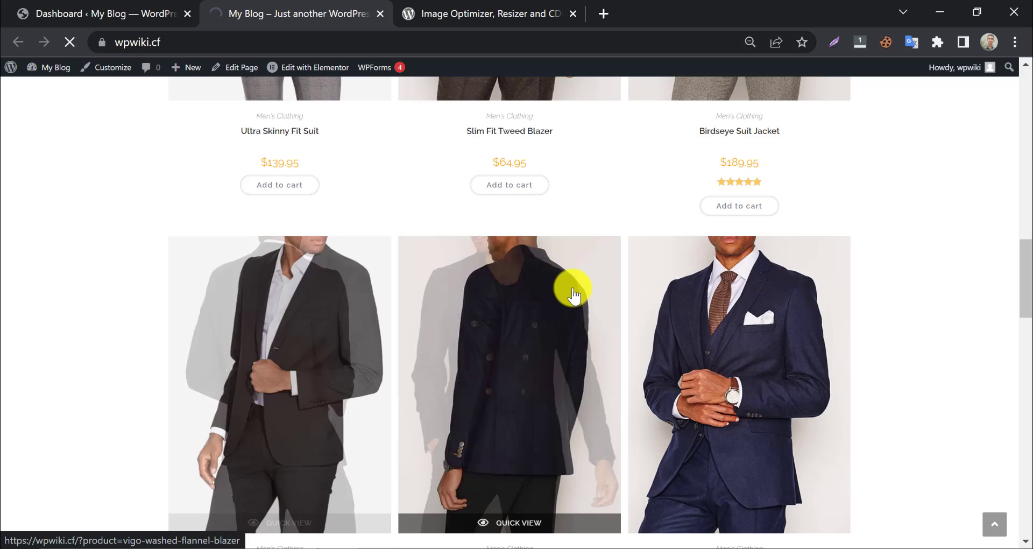
pyautogui.click(279, 382)
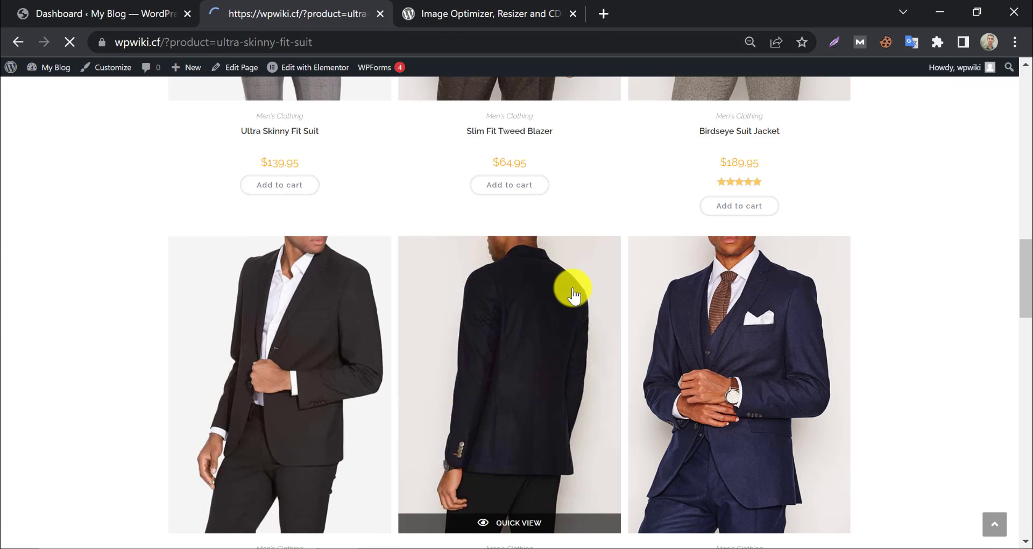
pyautogui.moveTo(623, 293)
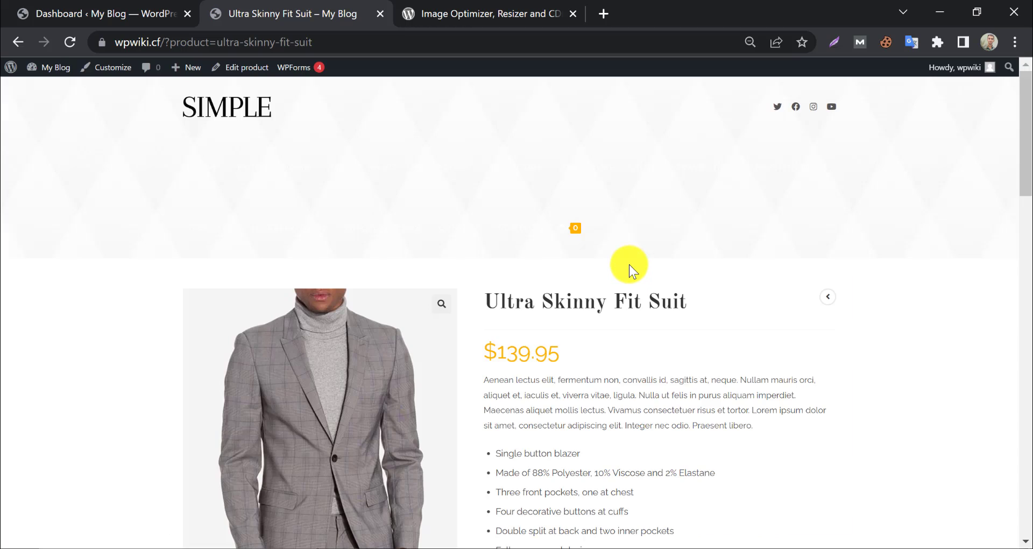
pyautogui.scroll(-3)
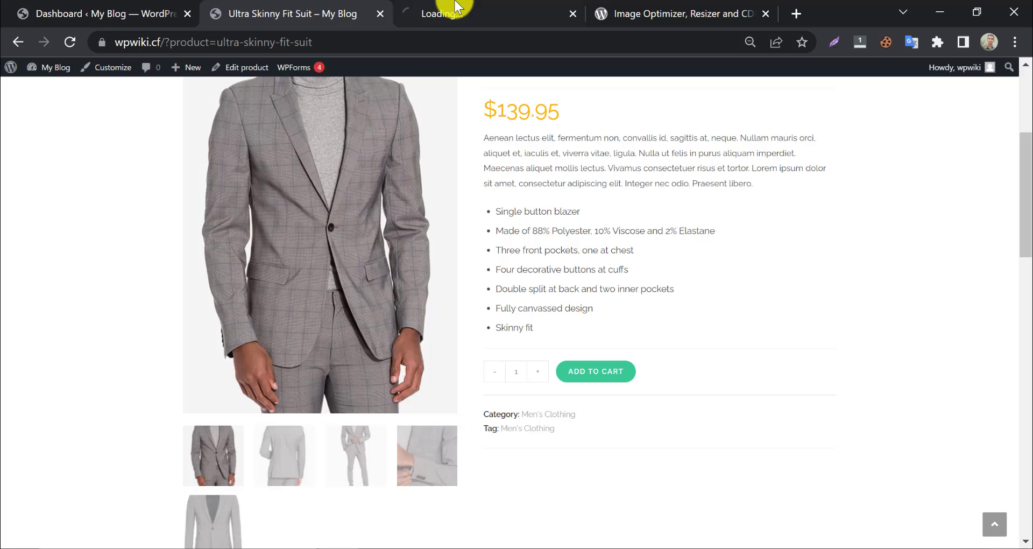
pyautogui.click(320, 244)
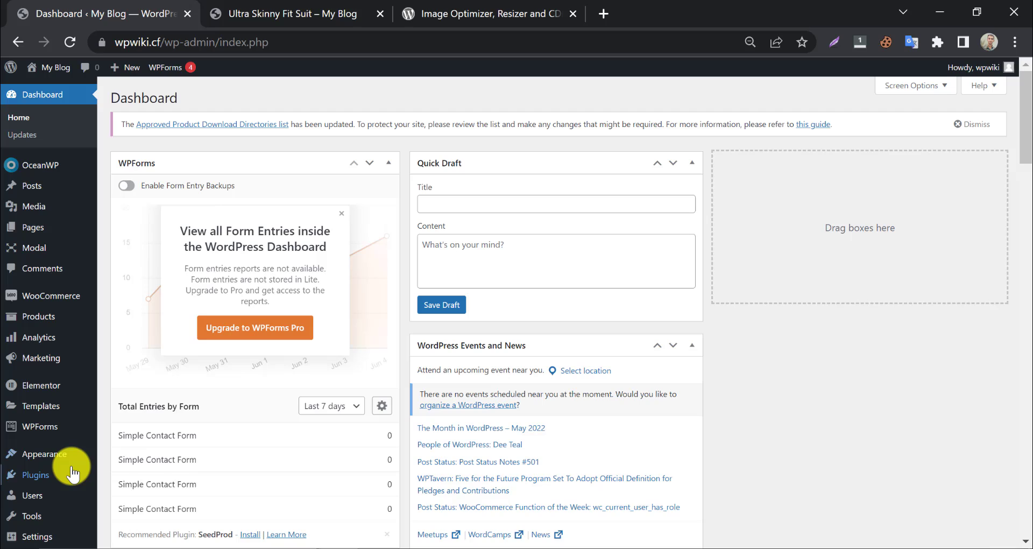
pyautogui.moveTo(37, 475)
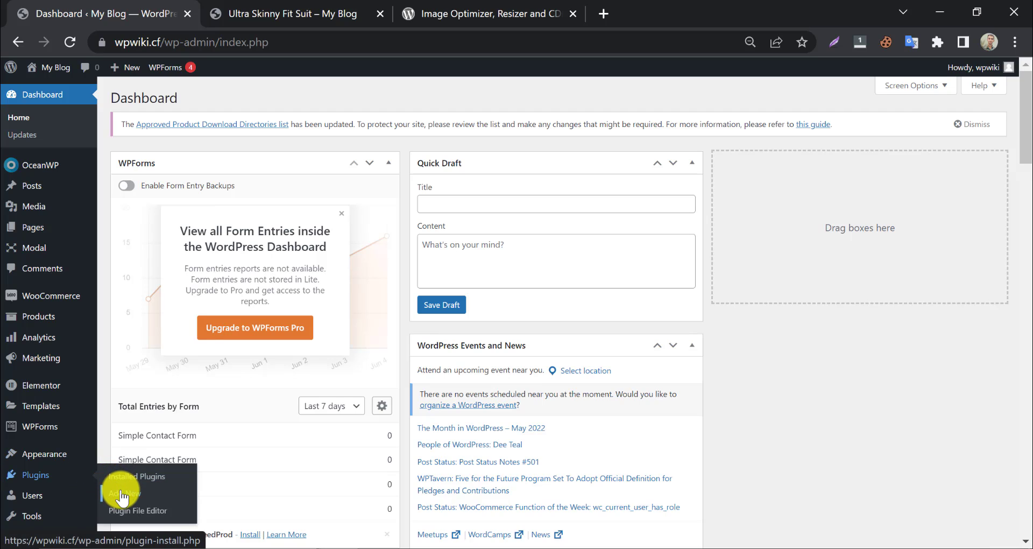
# - Go to Plugins > Add New to reach the Add Plugins screen
pyautogui.click(124, 492)
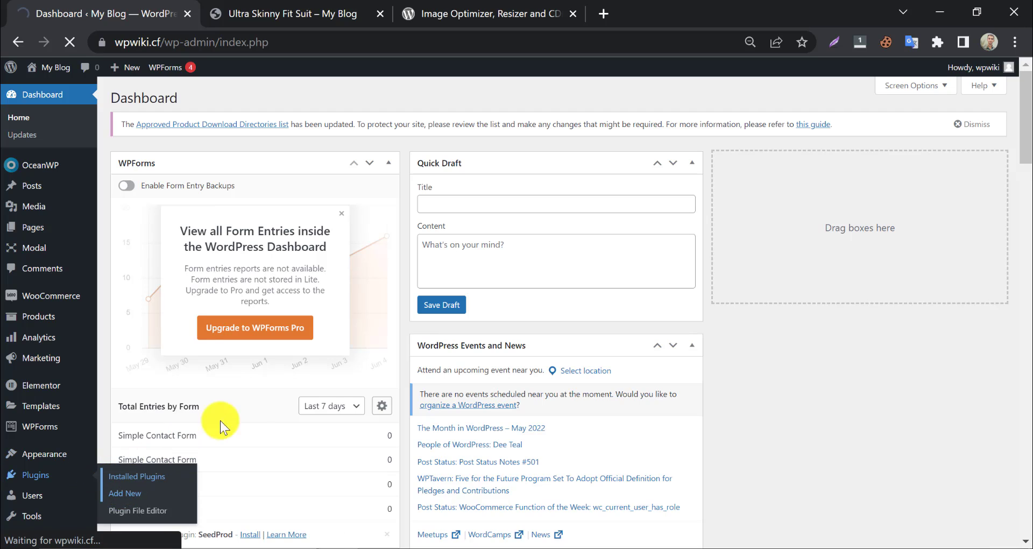
pyautogui.click(125, 493)
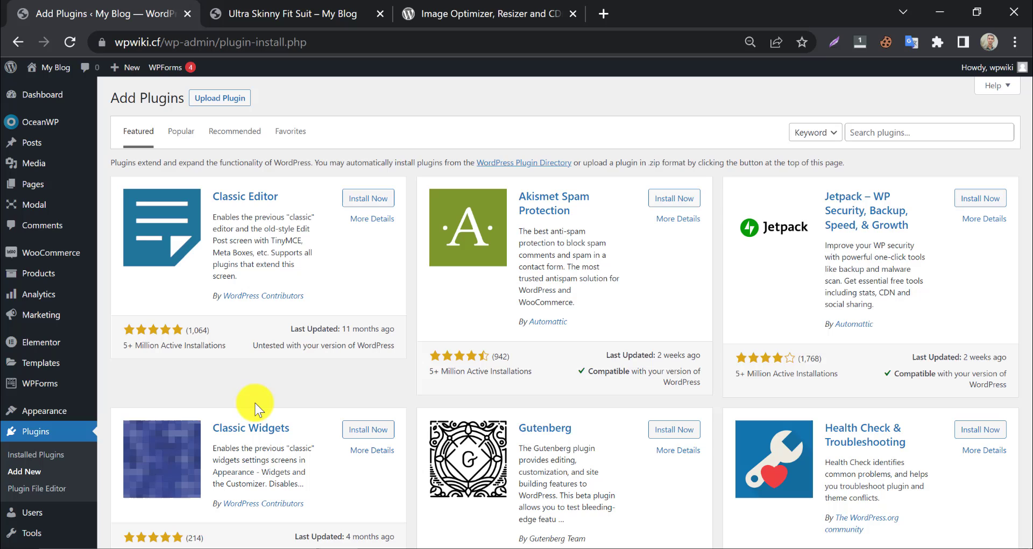
pyautogui.moveTo(323, 90)
pyautogui.write('sirv')
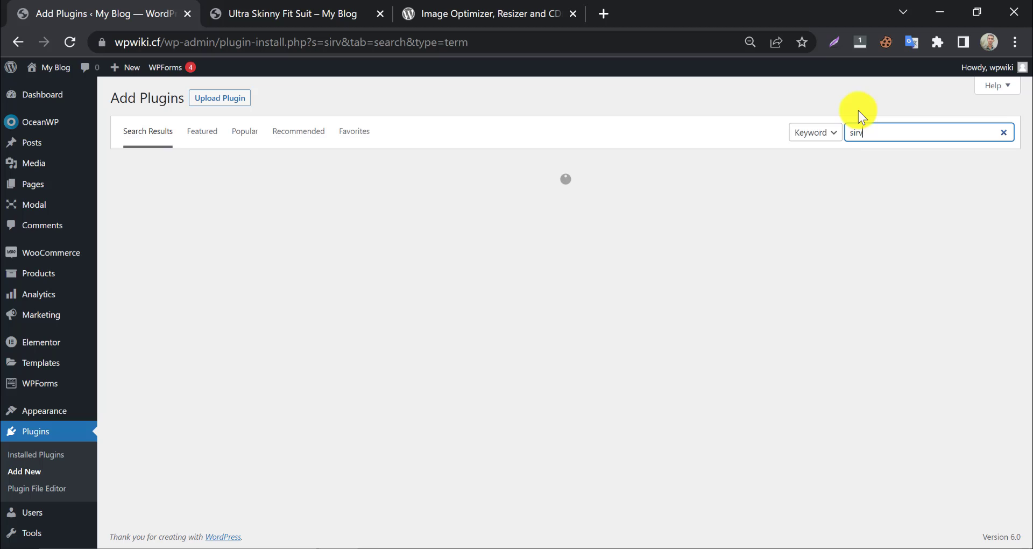
pyautogui.moveTo(542, 227)
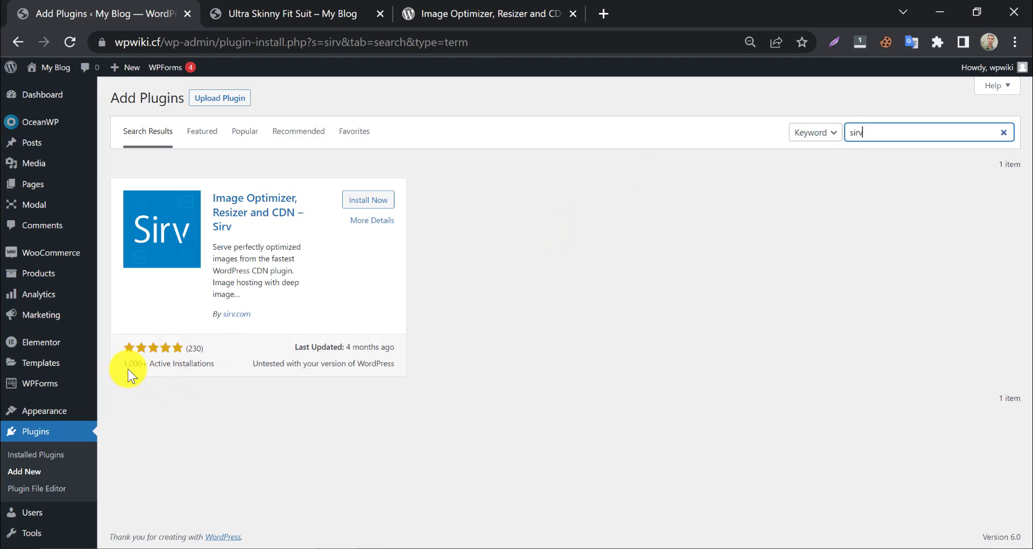
# - Install and activate the Image Optimizer, Resizer and CDN – Sirv plugin
pyautogui.click(367, 200)
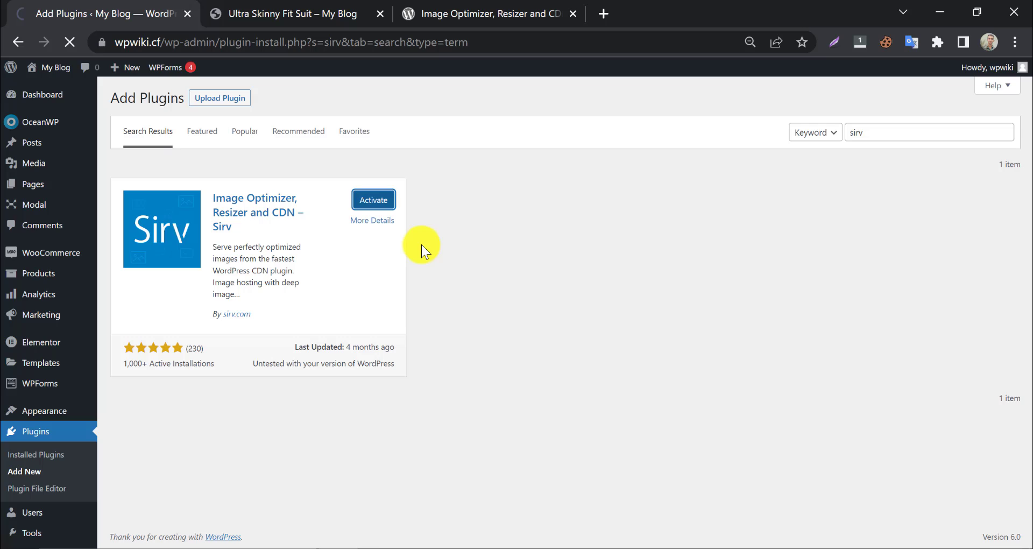
pyautogui.click(373, 199)
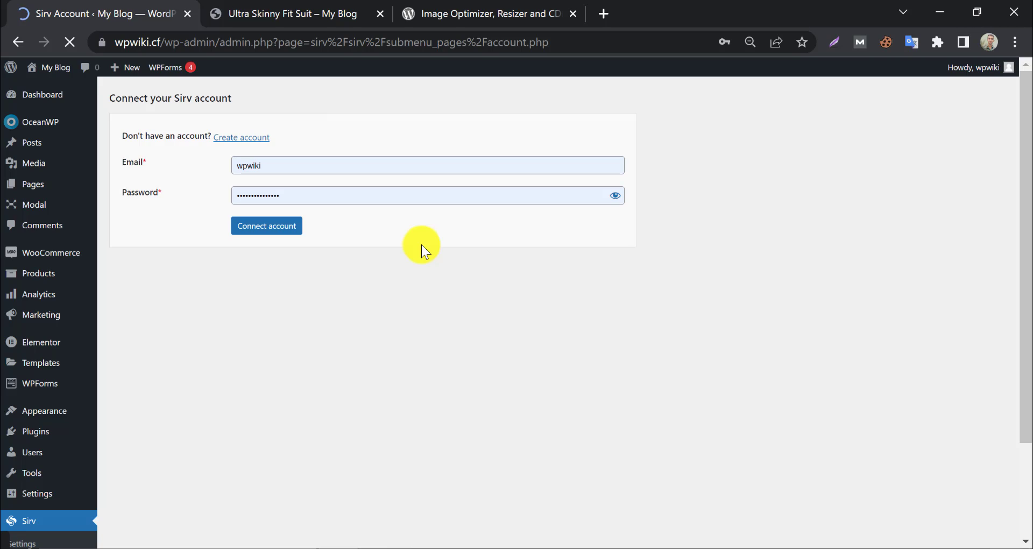
pyautogui.moveTo(353, 218)
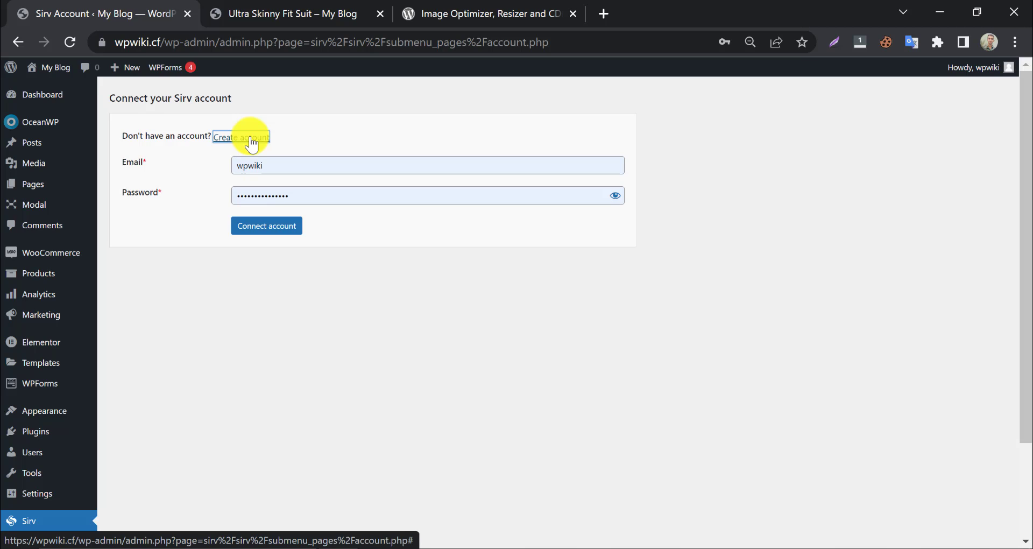
# - Fill the Sirv sign-up form with the name 'wpwiki tutorial'
pyautogui.click(240, 137)
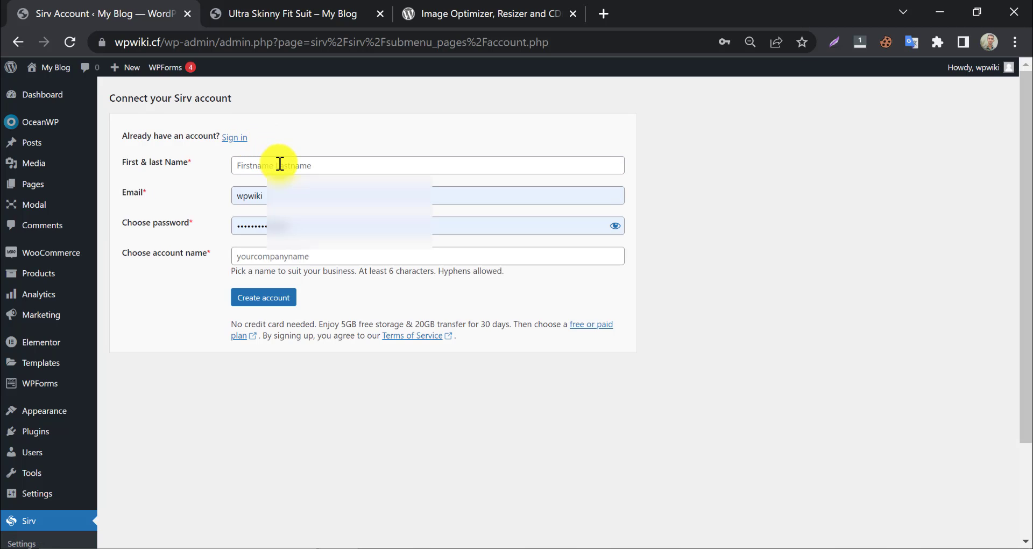
pyautogui.click(427, 165)
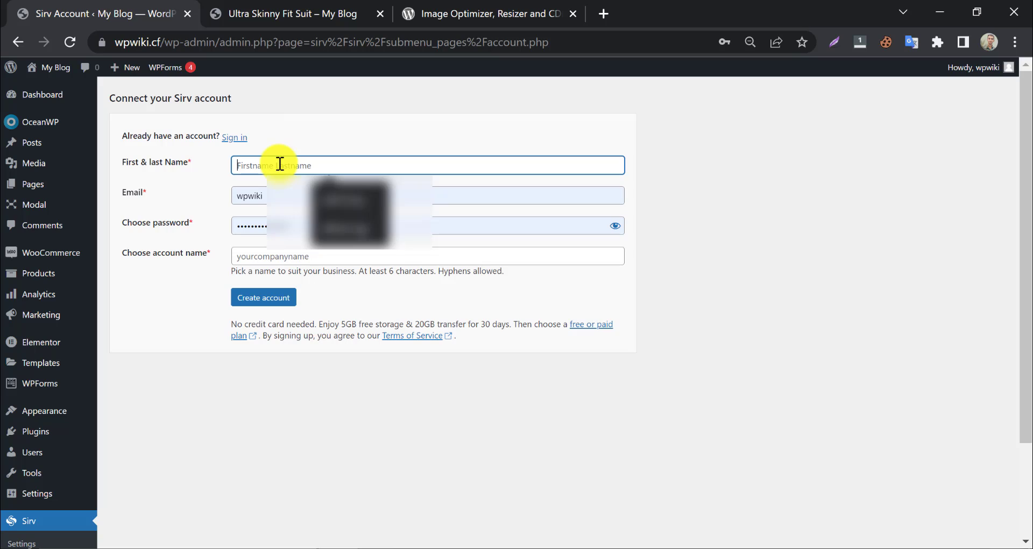
pyautogui.write('w')
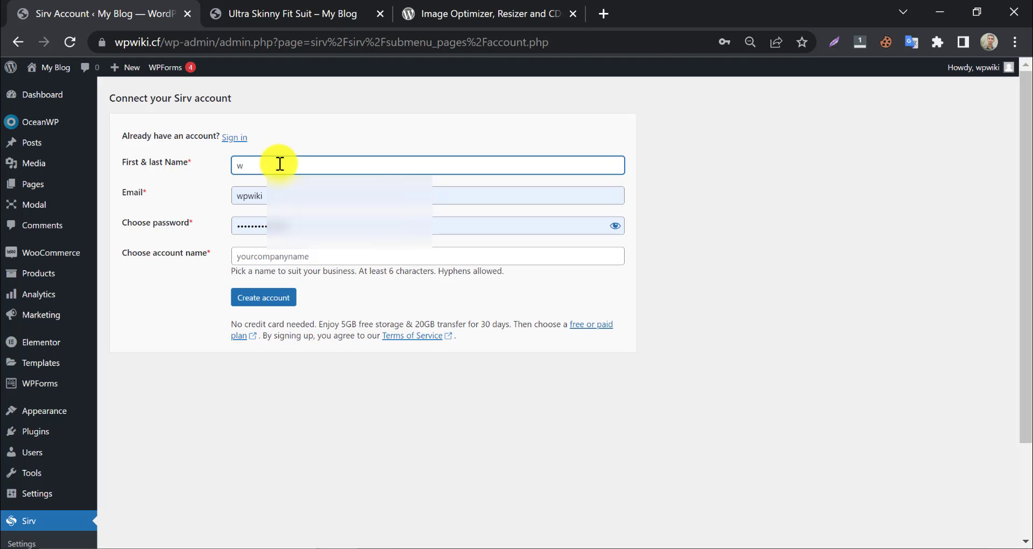
pyautogui.write('pwiki')
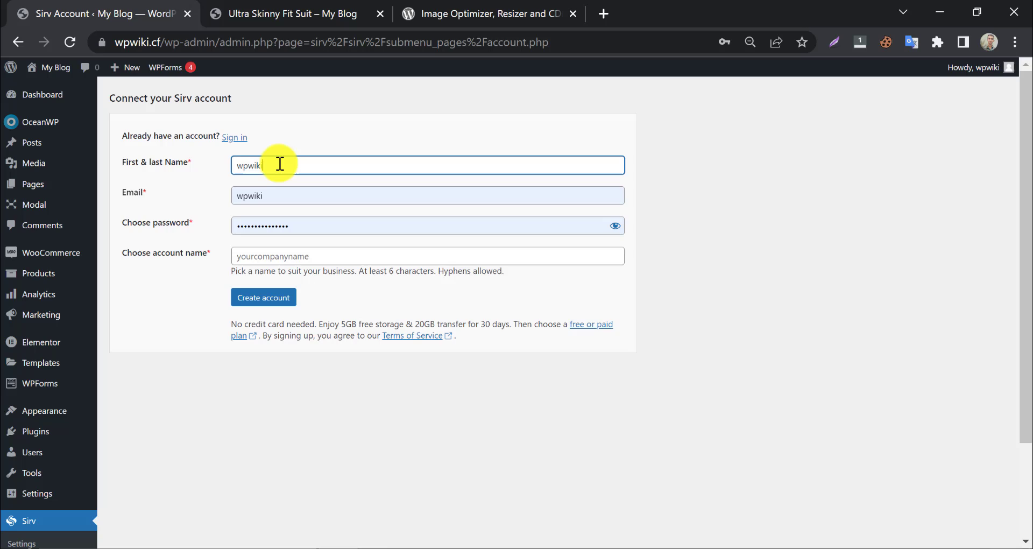
pyautogui.write('to')
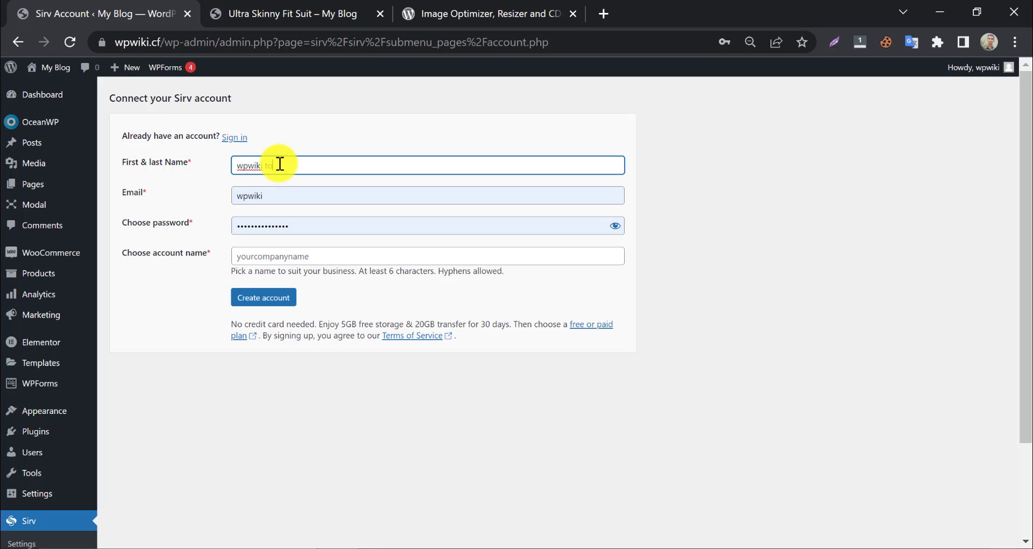
pyautogui.press('Backspace')
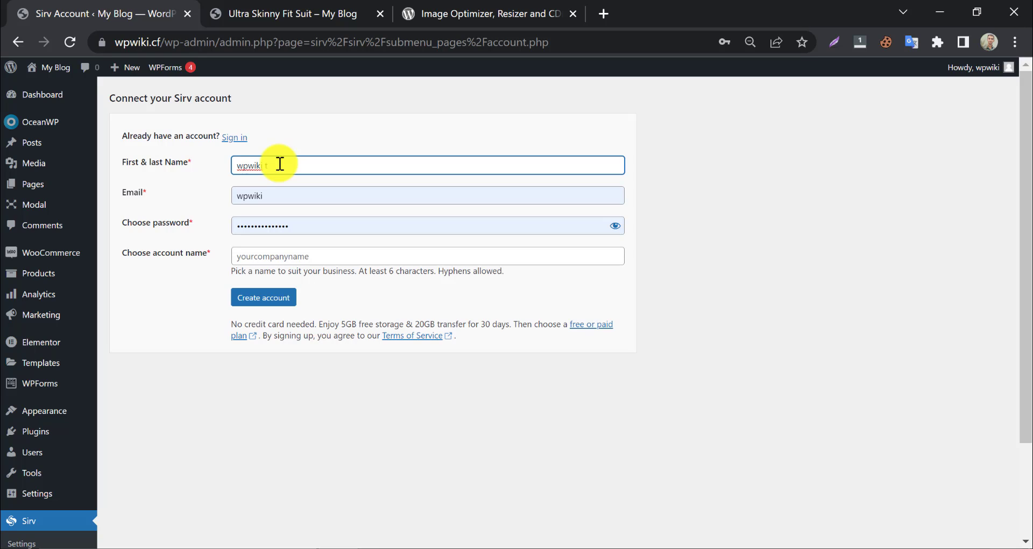
pyautogui.write('tutorial')
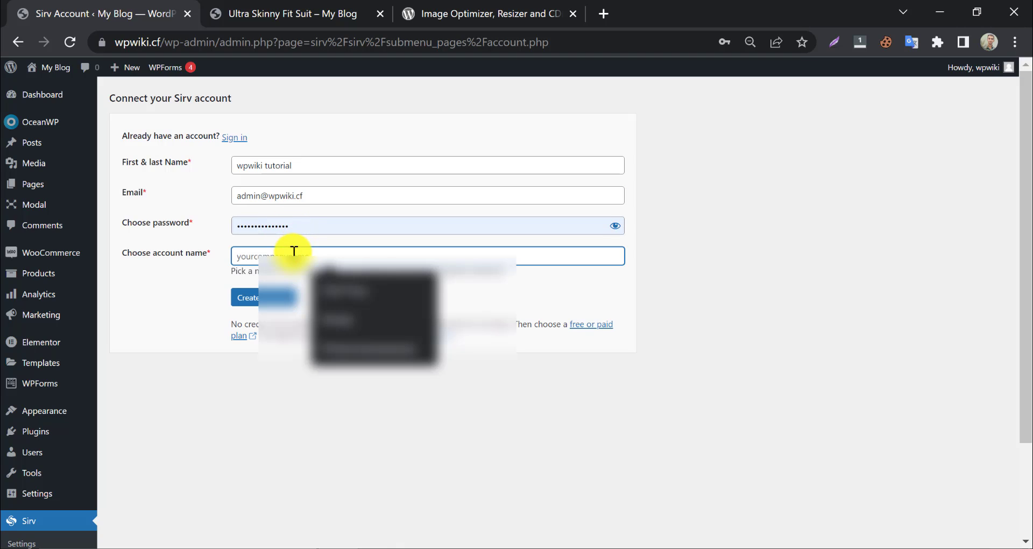
# - Enter the account name wpwiki and create the wpwiki11 Sirv account
pyautogui.write('w')
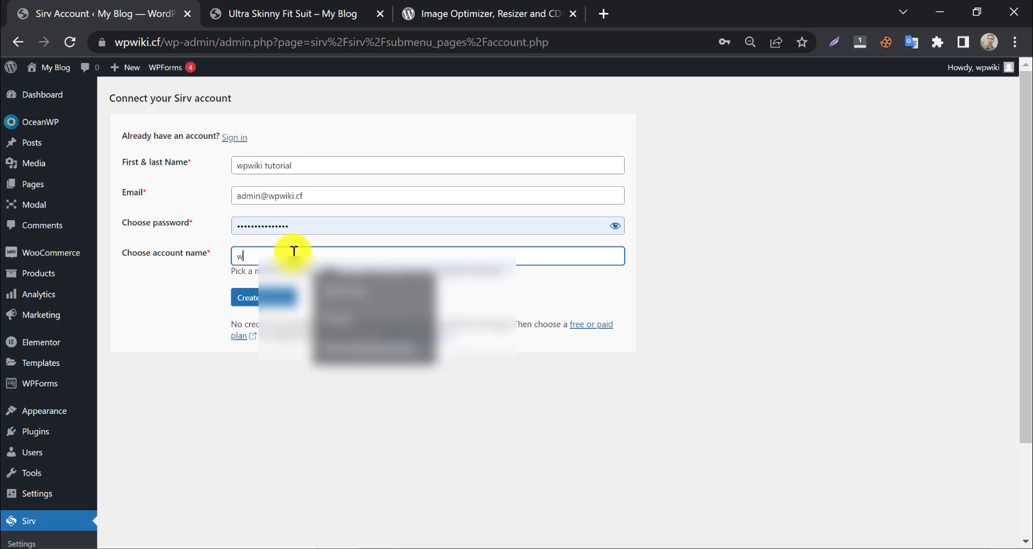
pyautogui.write('pwiki')
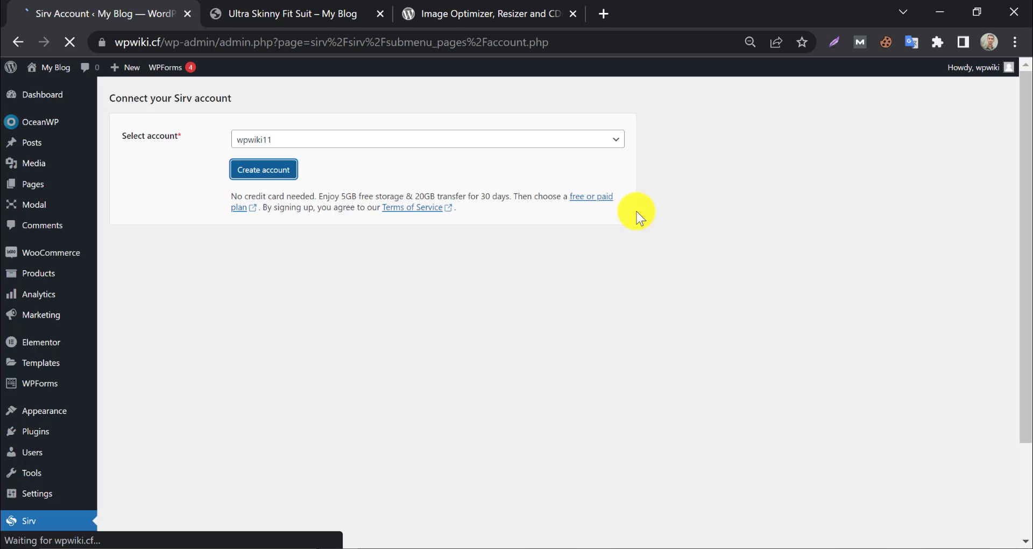
pyautogui.click(263, 169)
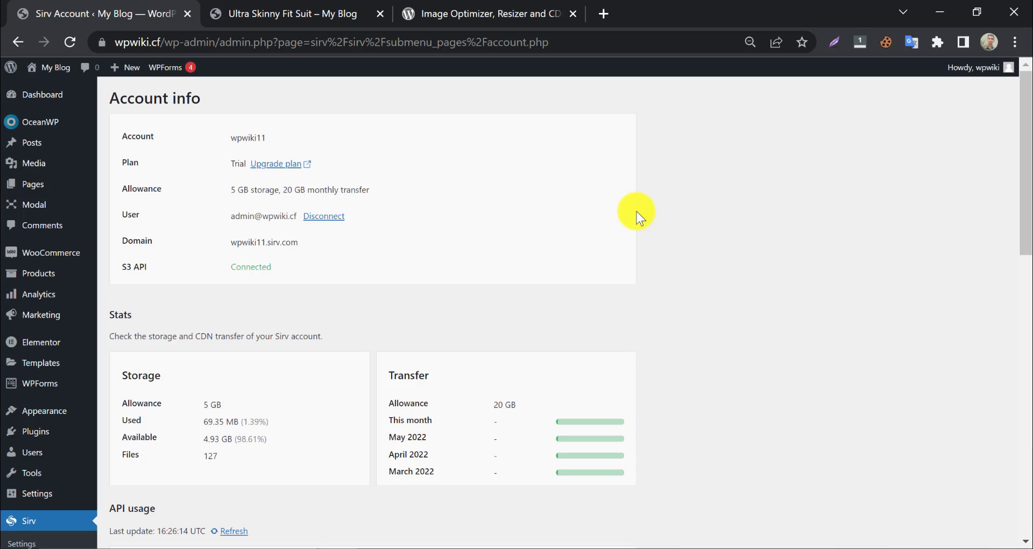
pyautogui.scroll(-3)
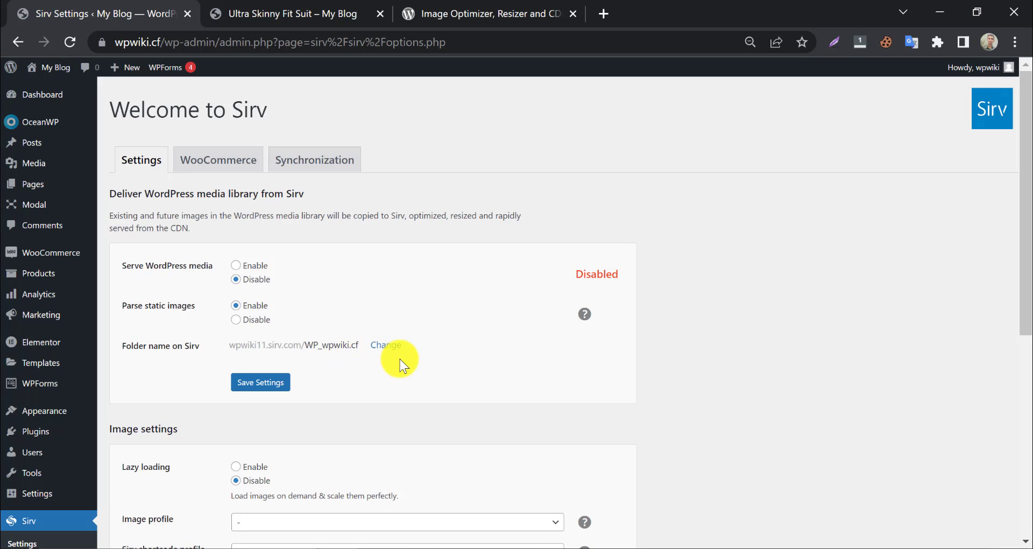
# - Enable Sync images on upload in Sirv's Synchronization settings and save
pyautogui.click(314, 159)
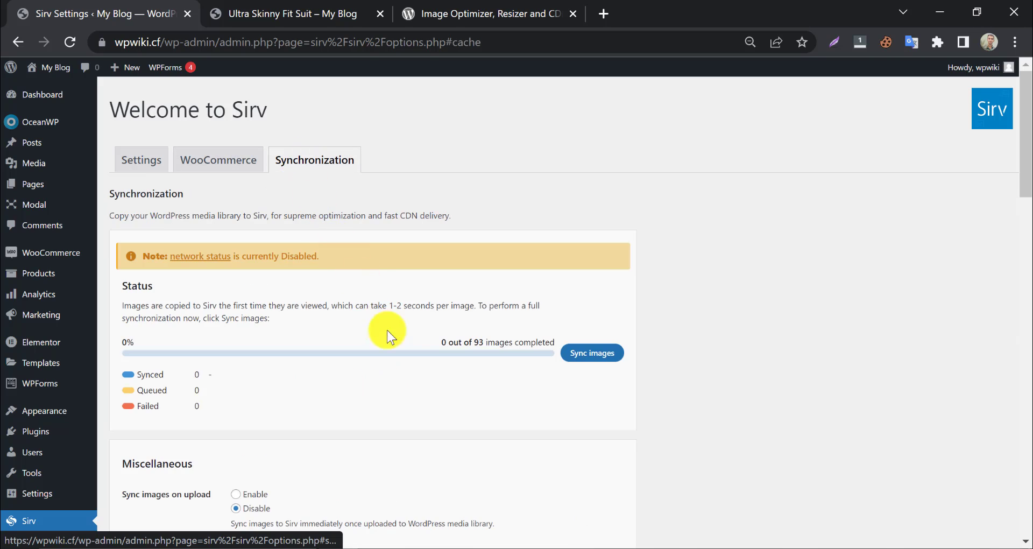
pyautogui.scroll(-3)
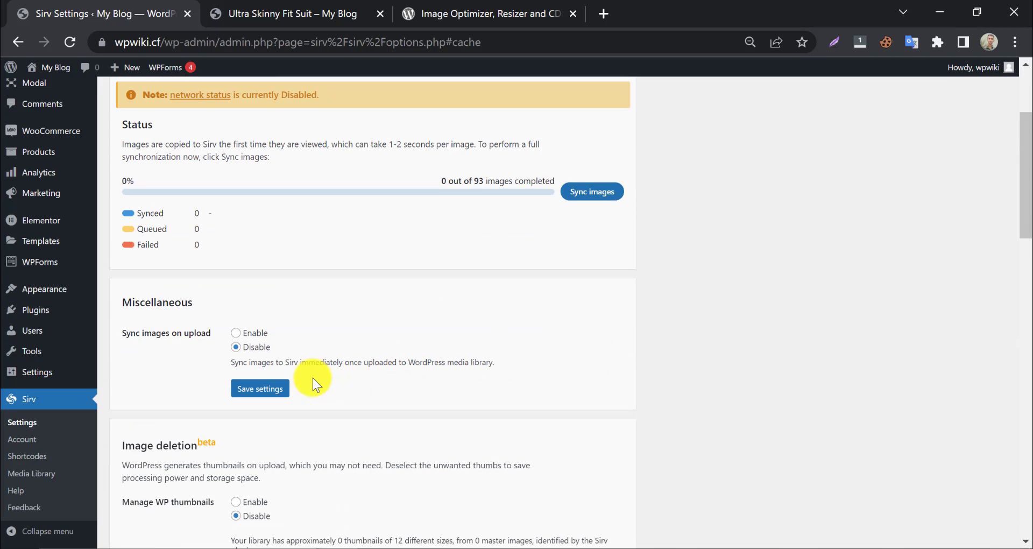
pyautogui.click(236, 332)
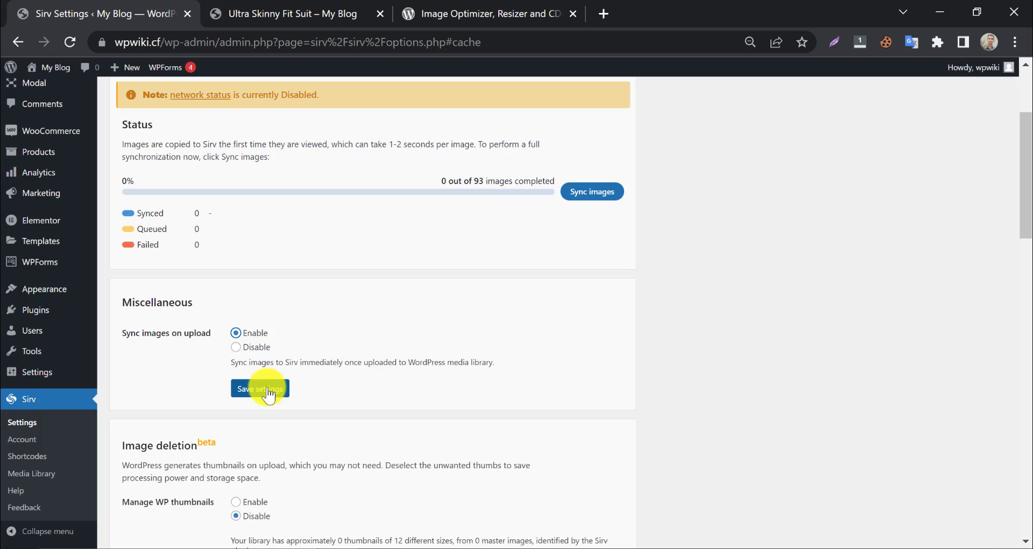
pyautogui.click(259, 389)
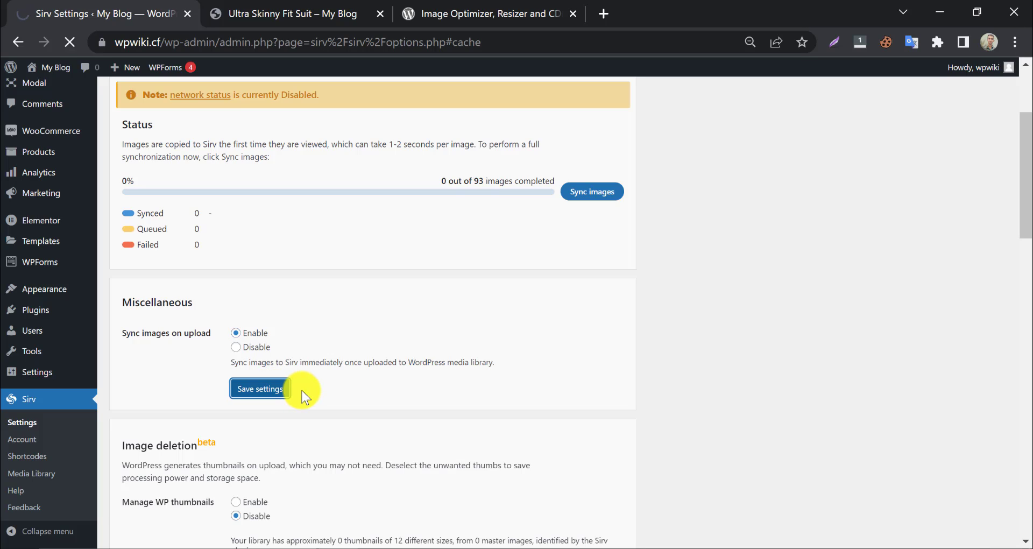
pyautogui.click(259, 388)
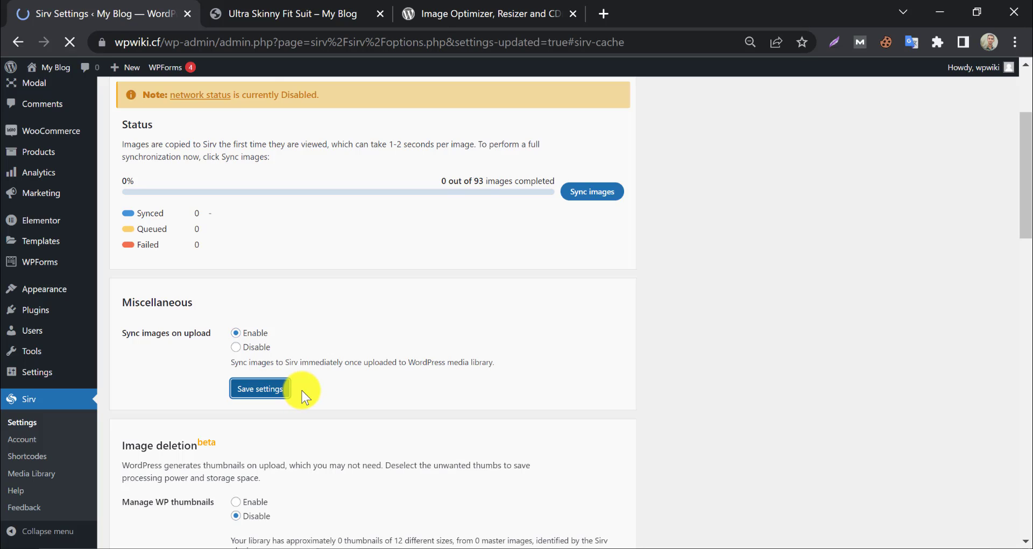
pyautogui.click(259, 388)
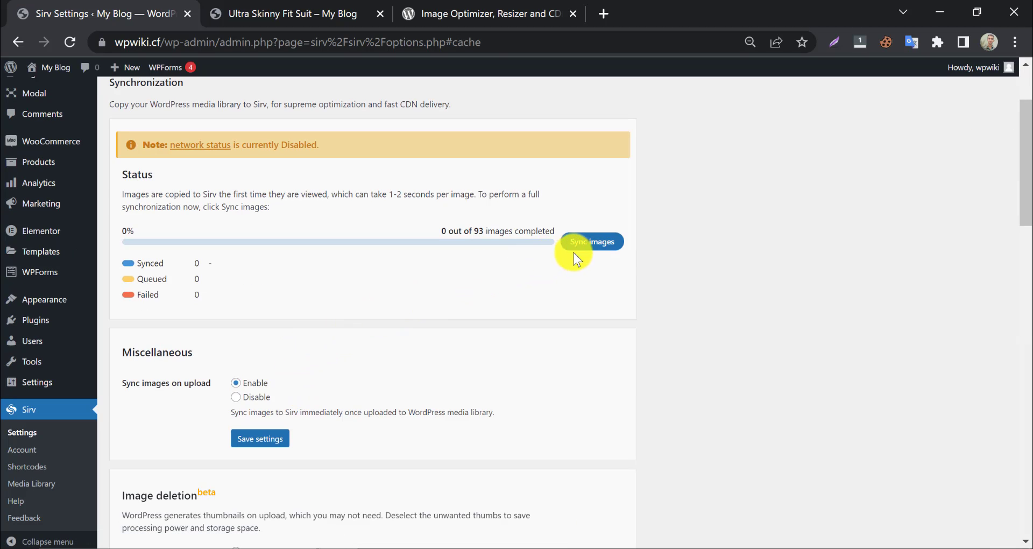
# - Start syncing all 93 media library images to Sirv
pyautogui.click(590, 241)
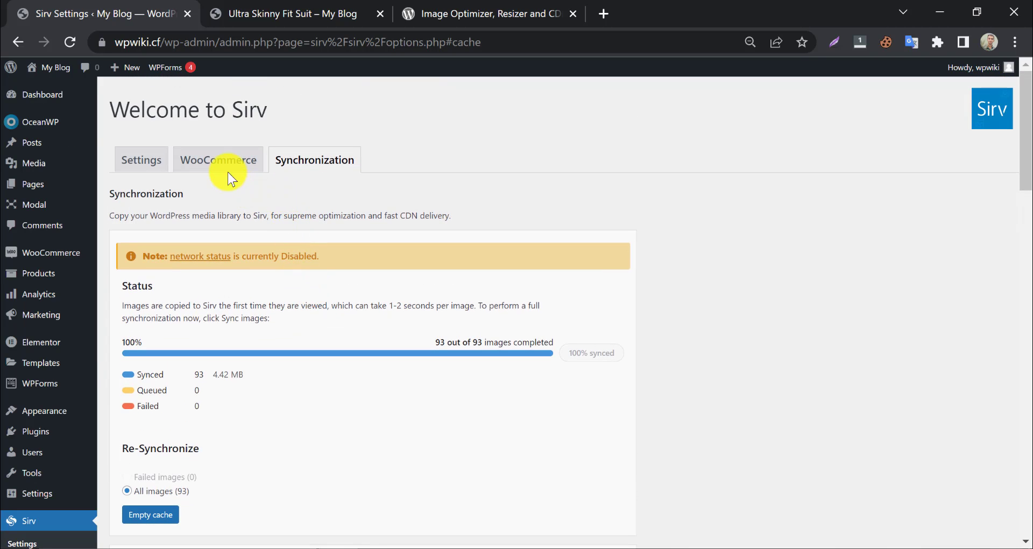
# - Enable the Sirv Media Viewer under the WooCommerce settings and save
pyautogui.click(218, 159)
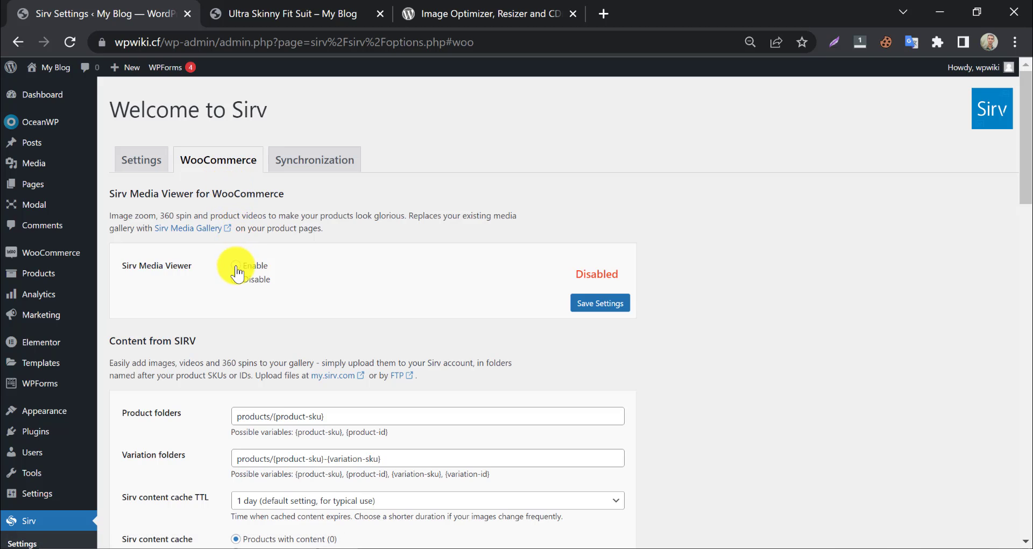
pyautogui.click(599, 303)
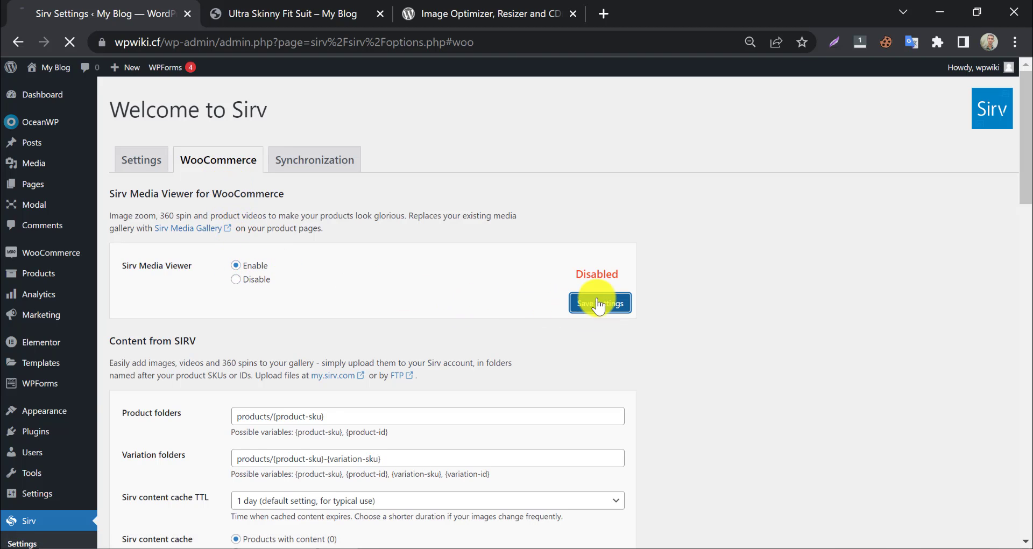
pyautogui.click(600, 302)
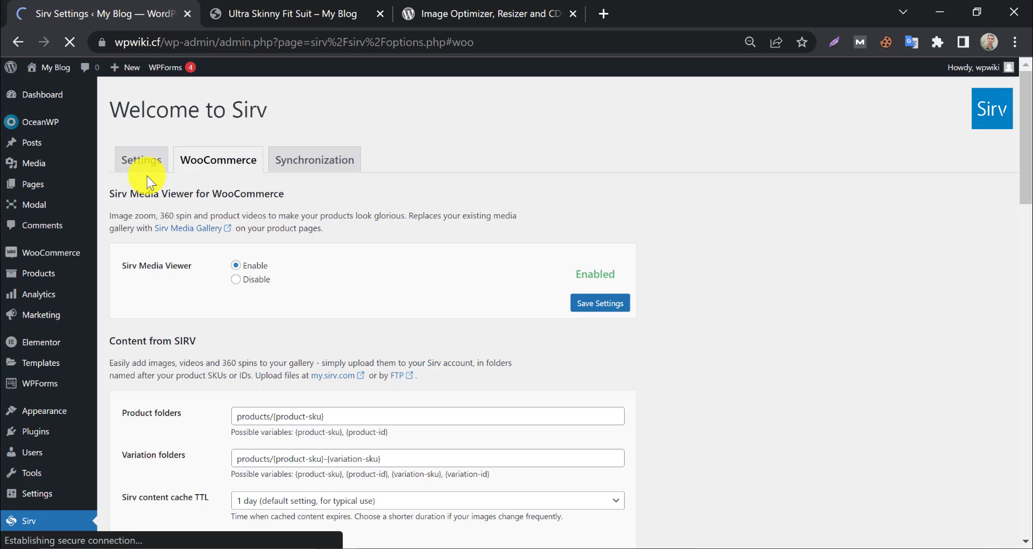
# - Enable Serve WordPress media from Sirv on the Settings page and save
pyautogui.click(141, 159)
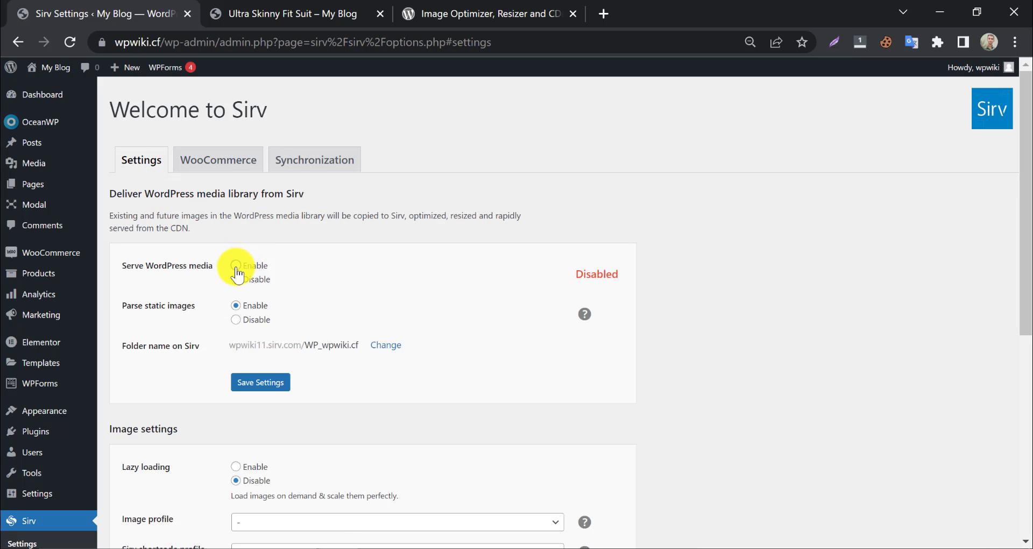
pyautogui.click(236, 266)
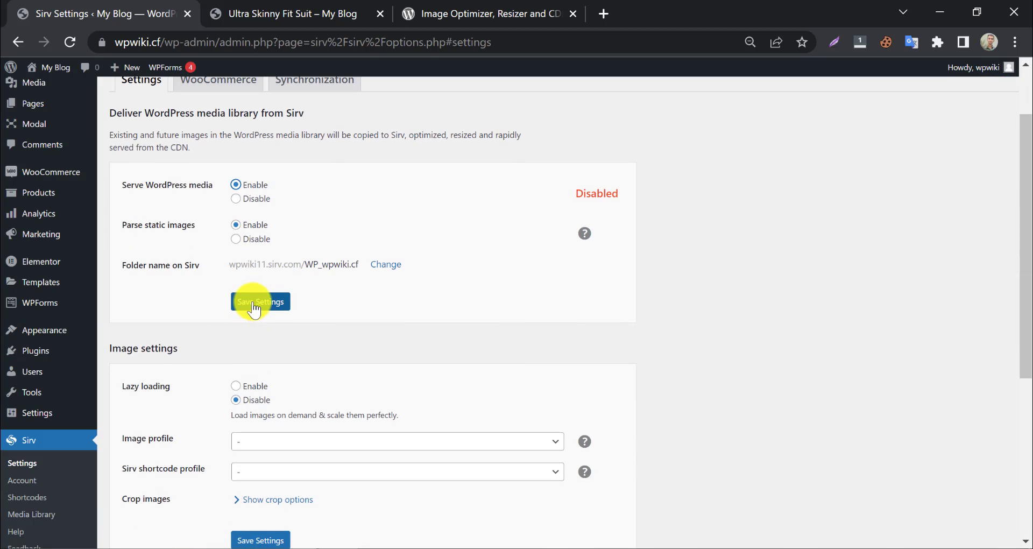
pyautogui.click(261, 301)
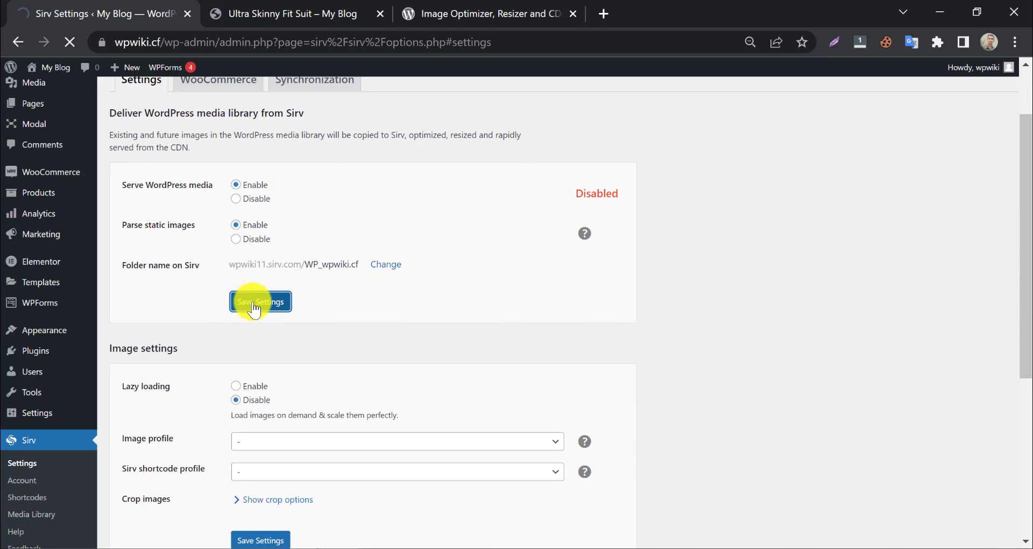
pyautogui.click(261, 301)
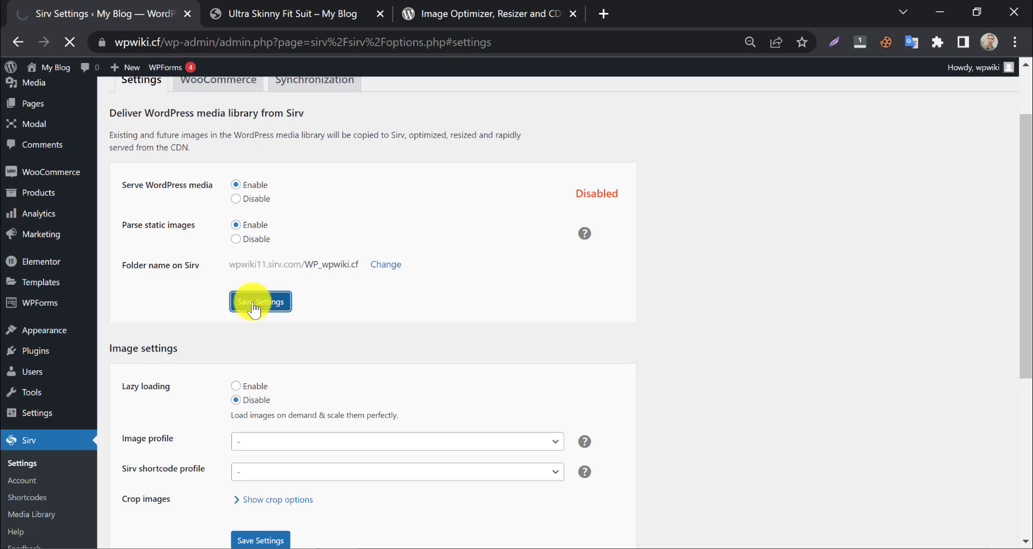
pyautogui.click(260, 301)
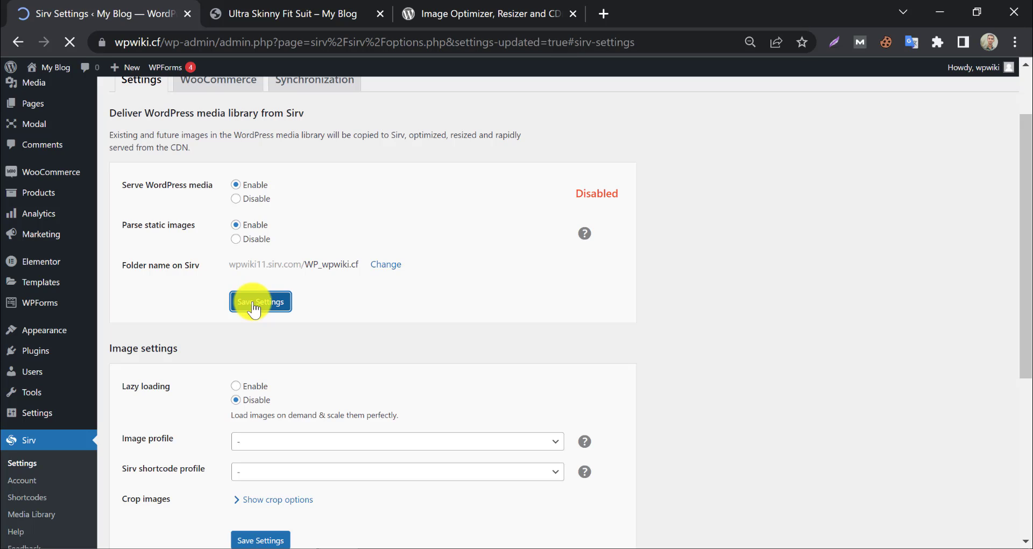
pyautogui.click(261, 301)
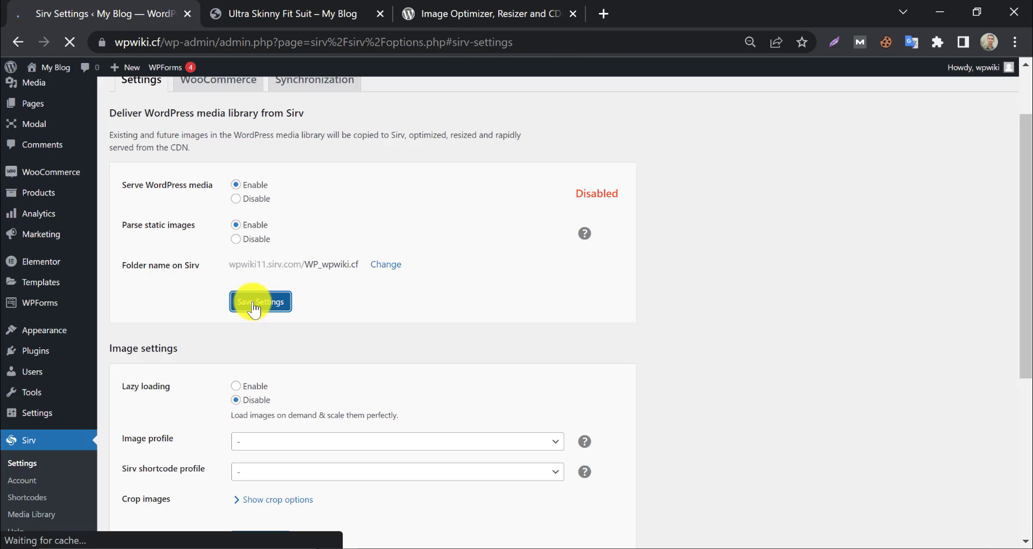
pyautogui.click(259, 301)
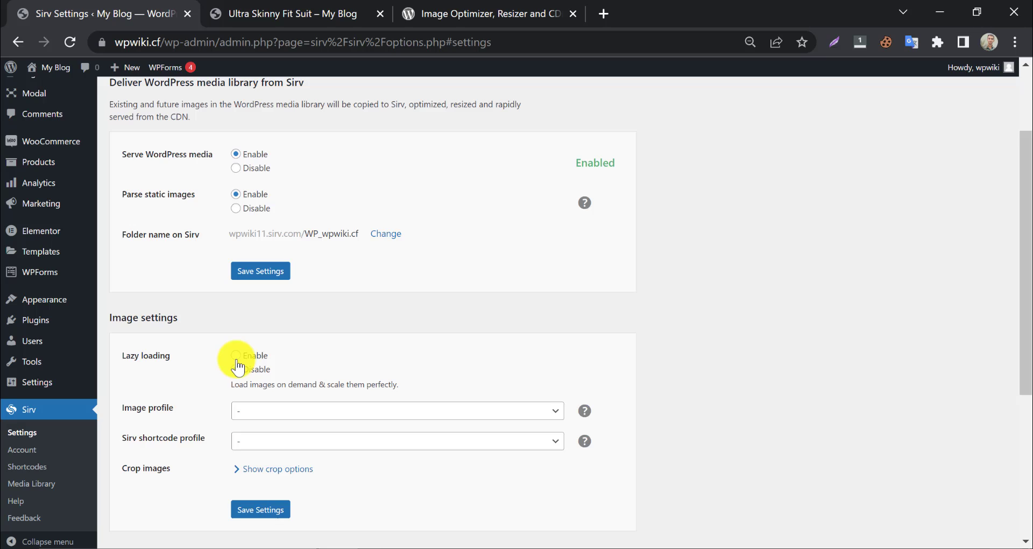
# - Enable Sirv lazy loading with the image placeholder background and save
pyautogui.click(236, 355)
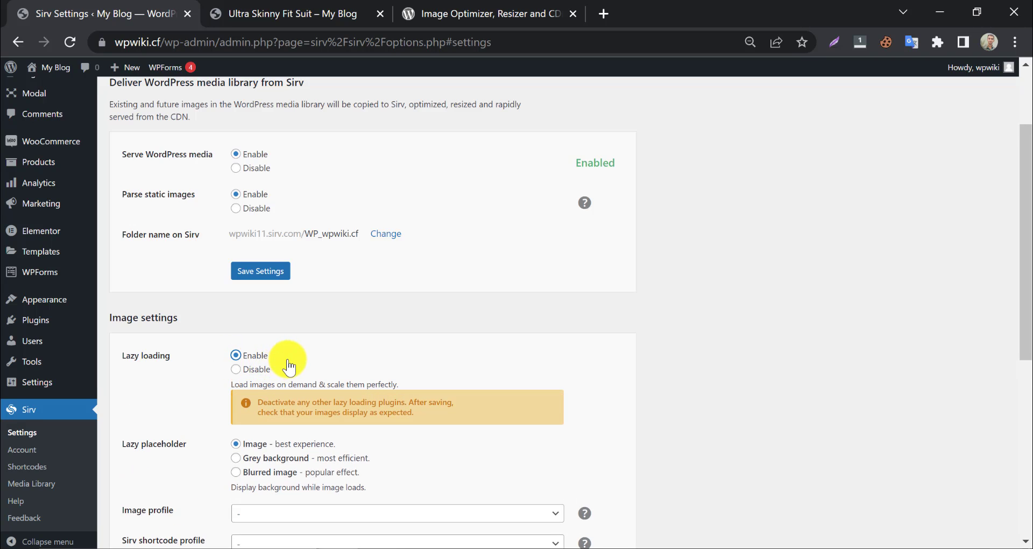
pyautogui.scroll(-3)
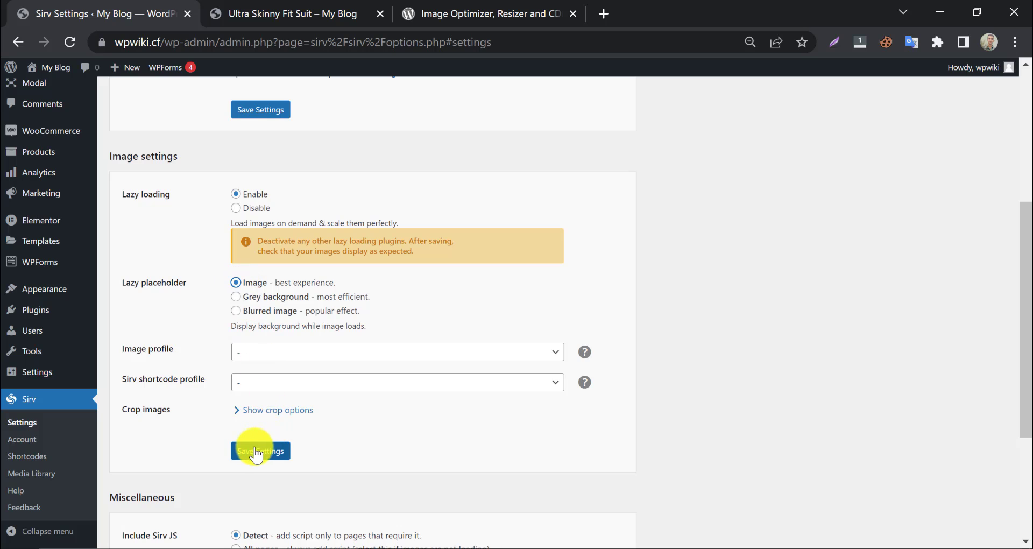
pyautogui.click(261, 451)
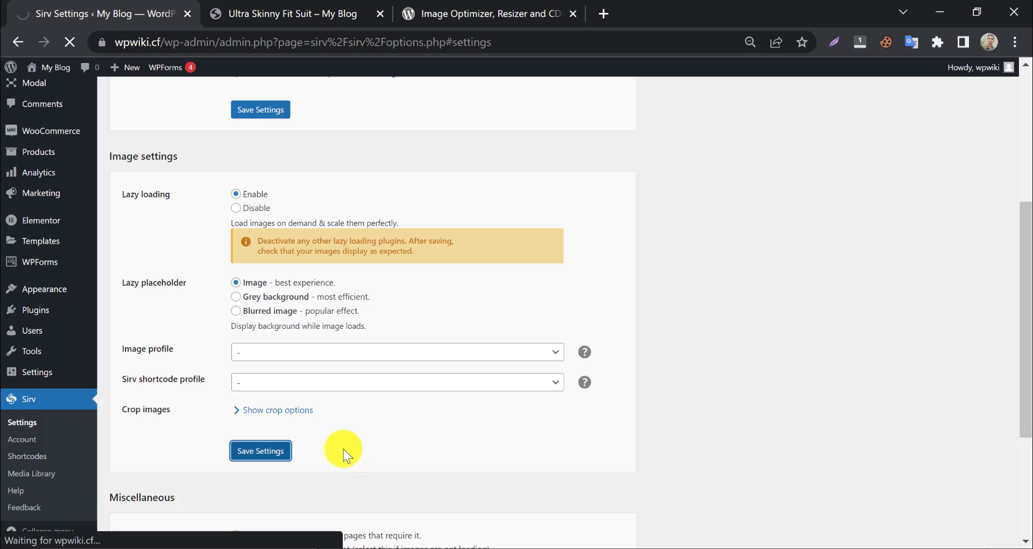
pyautogui.click(259, 449)
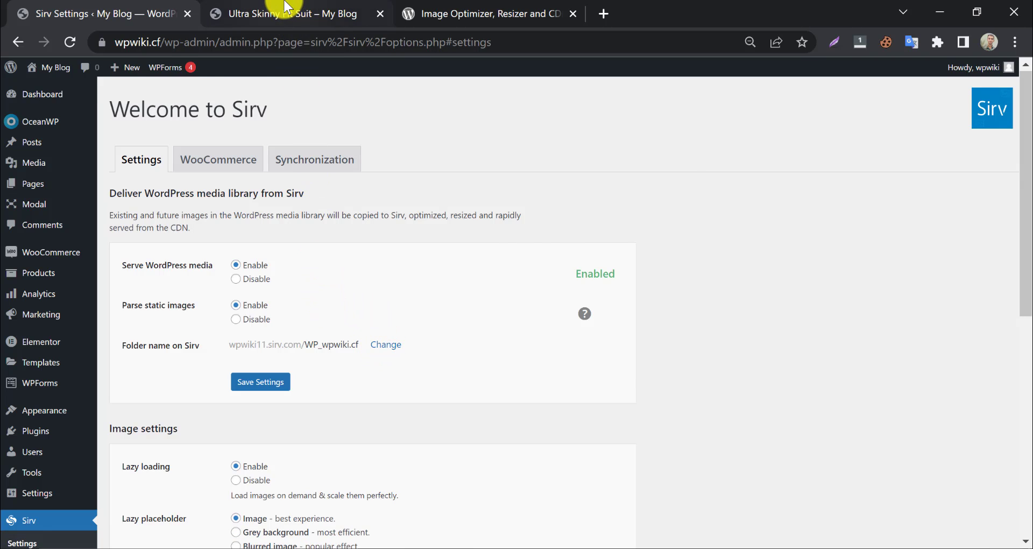
# - Browse the storefront products and view the Slim Fit Suit Jacket gallery served by Sirv
pyautogui.click(289, 13)
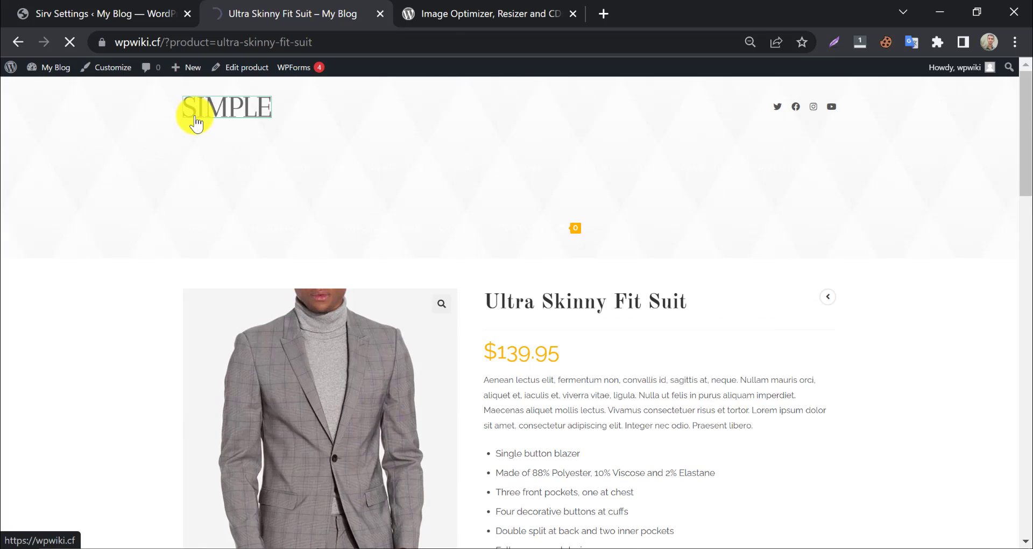
pyautogui.click(226, 107)
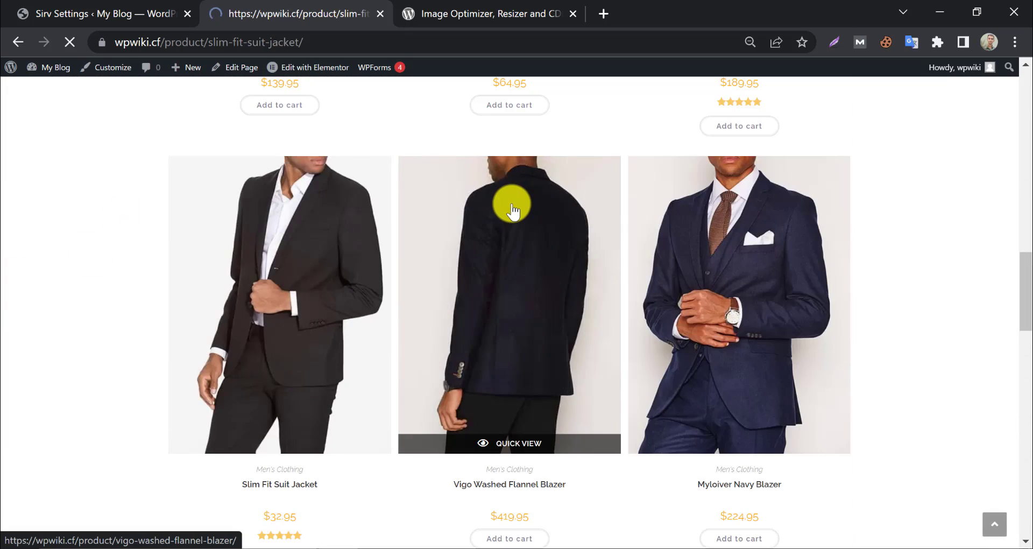
pyautogui.click(278, 303)
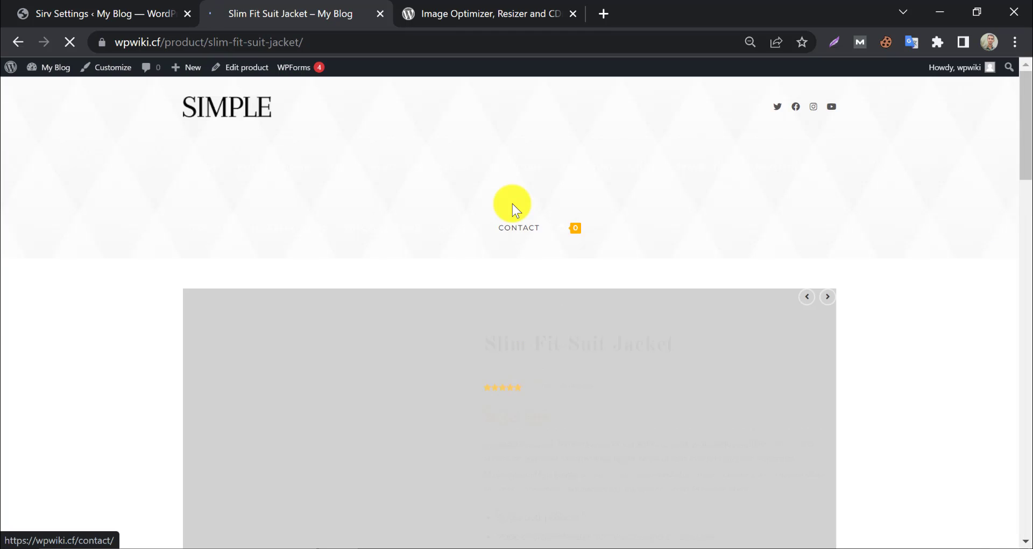
pyautogui.scroll(-3)
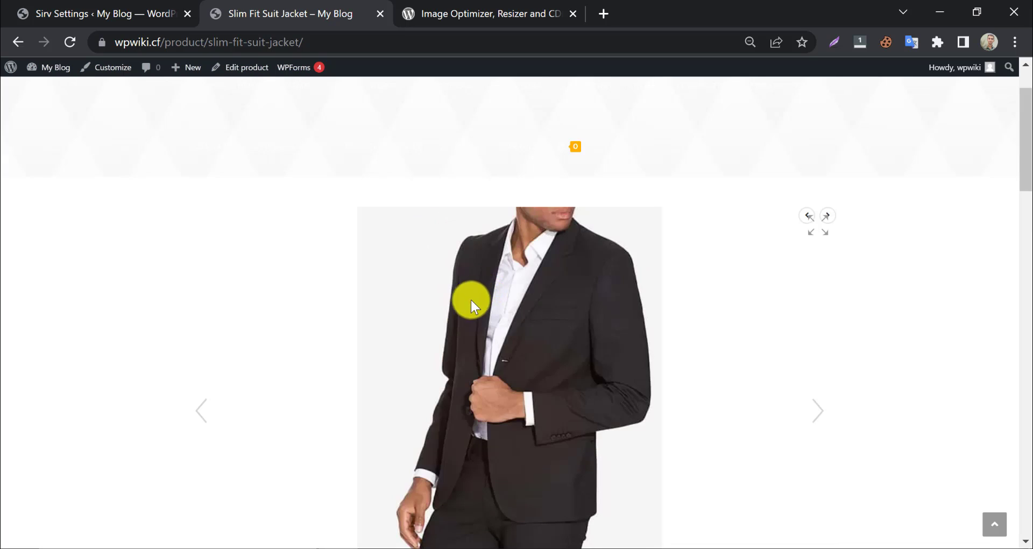
pyautogui.scroll(-3)
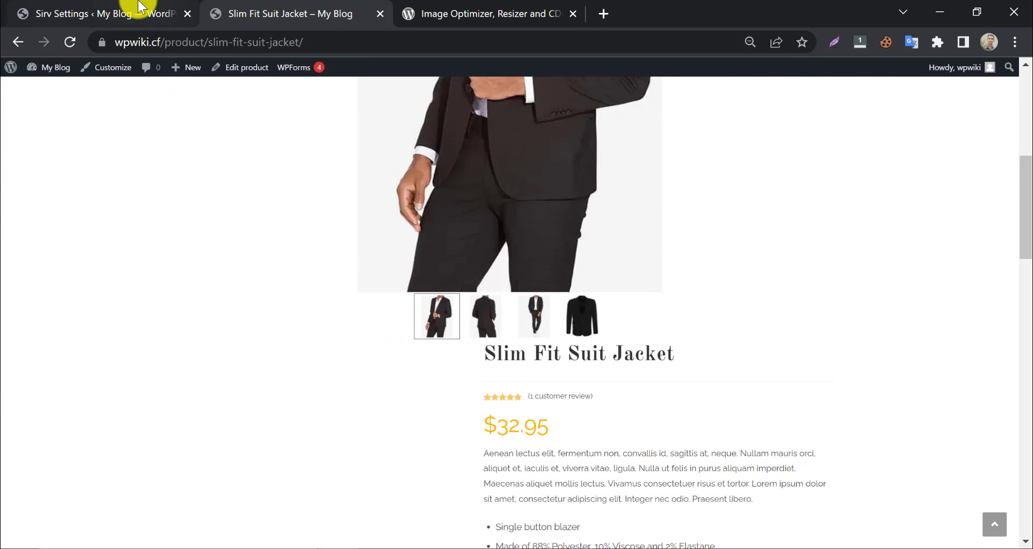
# - Disable the Sirv Media Viewer for WooCommerce, save the setting, and return to the product page
pyautogui.click(99, 13)
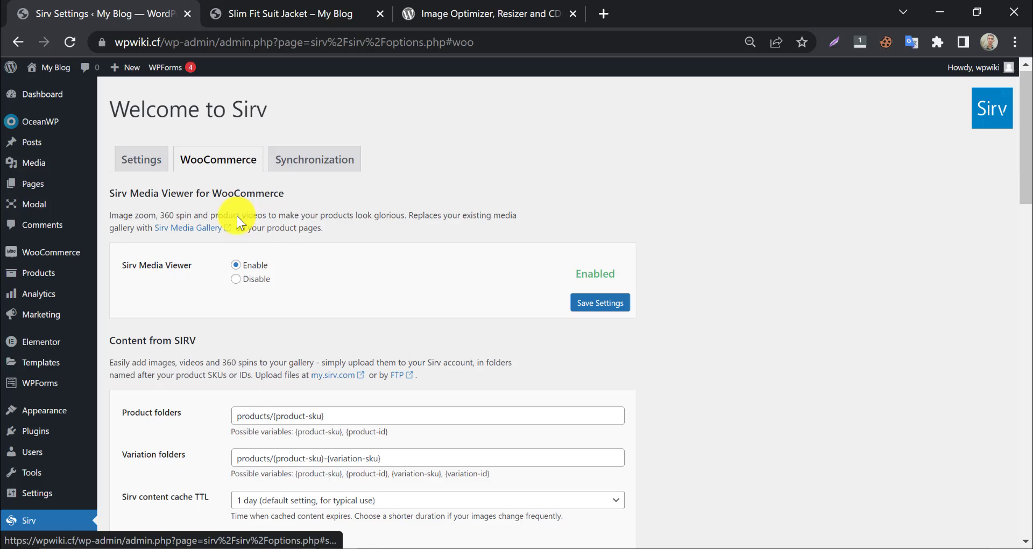
pyautogui.click(235, 278)
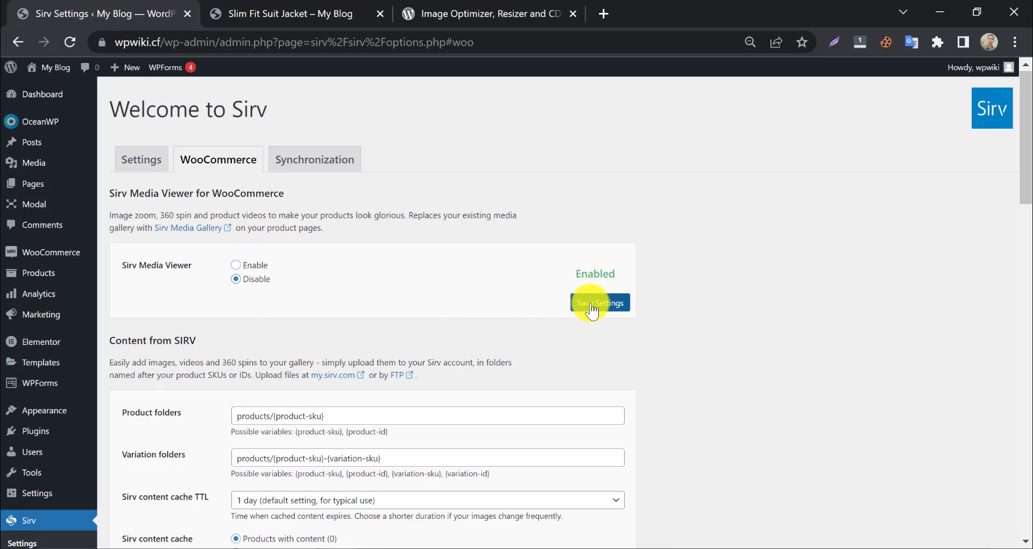
pyautogui.click(599, 302)
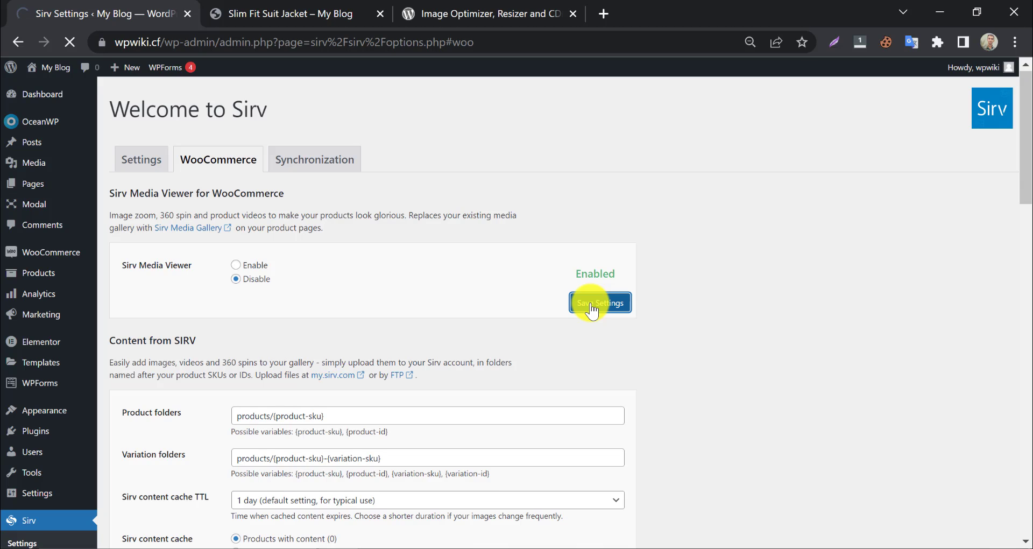
pyautogui.click(599, 302)
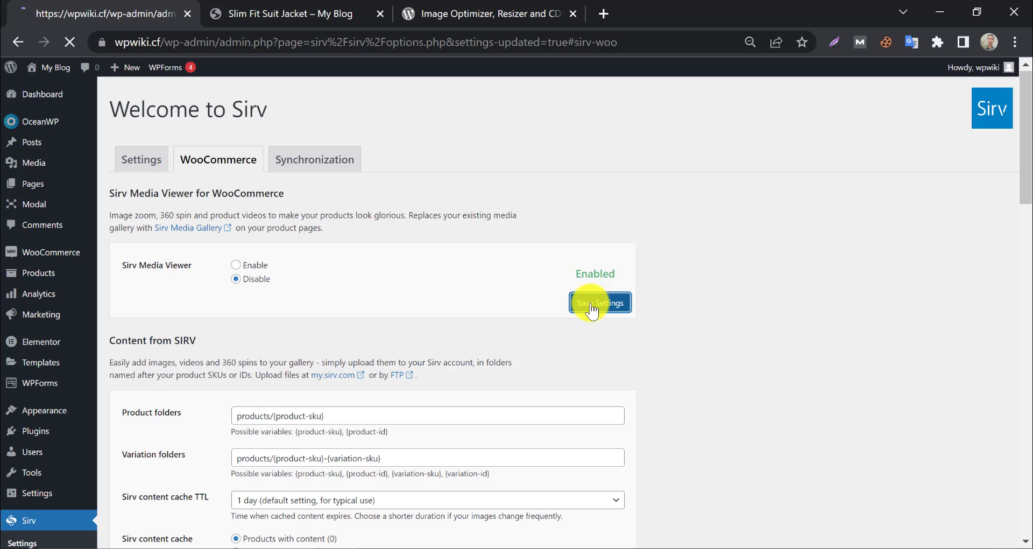
pyautogui.click(600, 302)
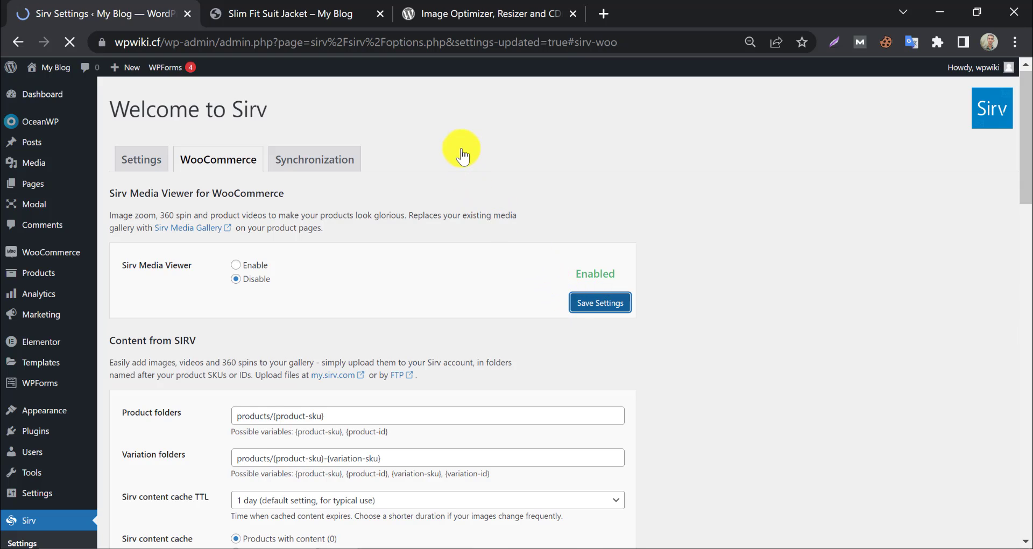
pyautogui.click(289, 13)
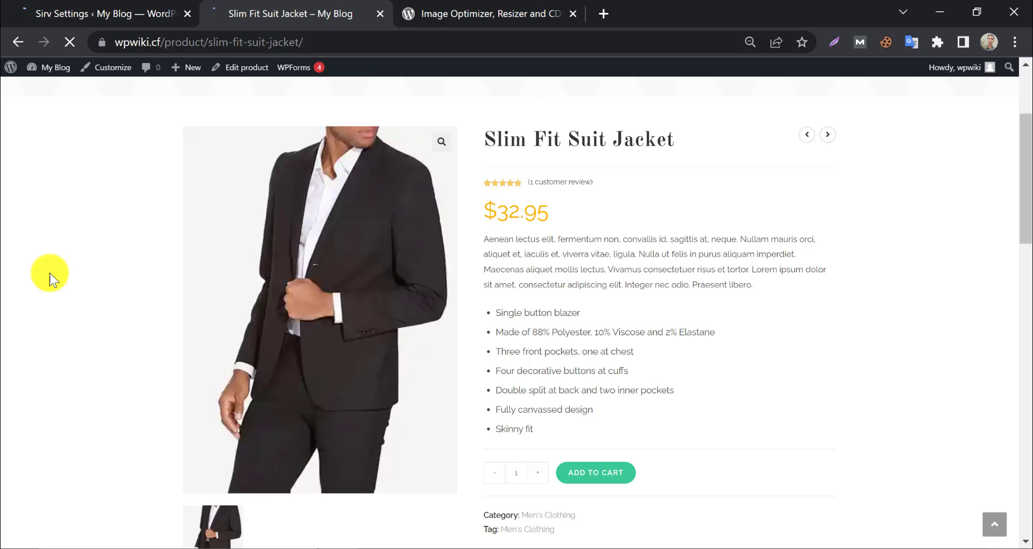
# - View the jacket's back-view gallery image, served from the wpwiki11.sirv.com domain
pyautogui.scroll(-3)
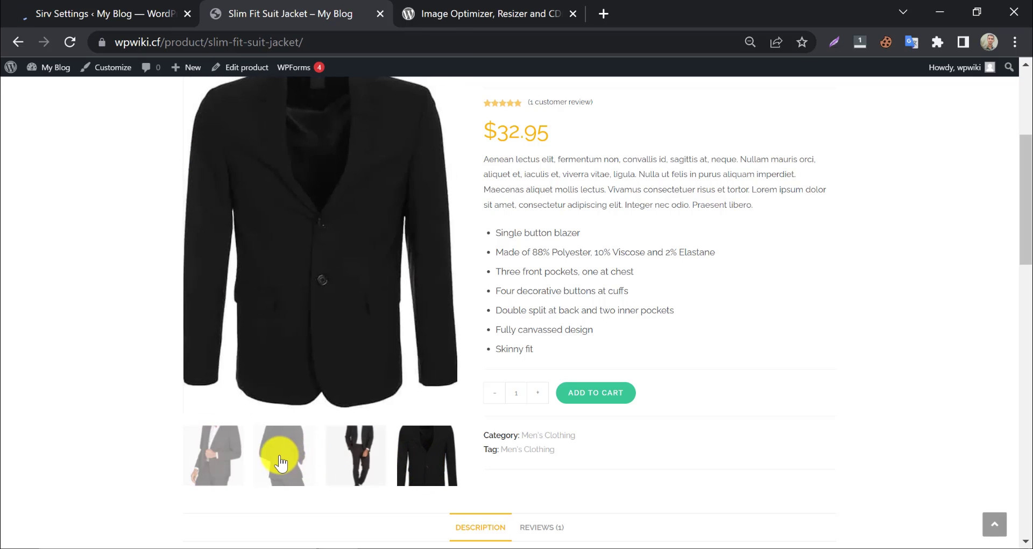
pyautogui.click(284, 454)
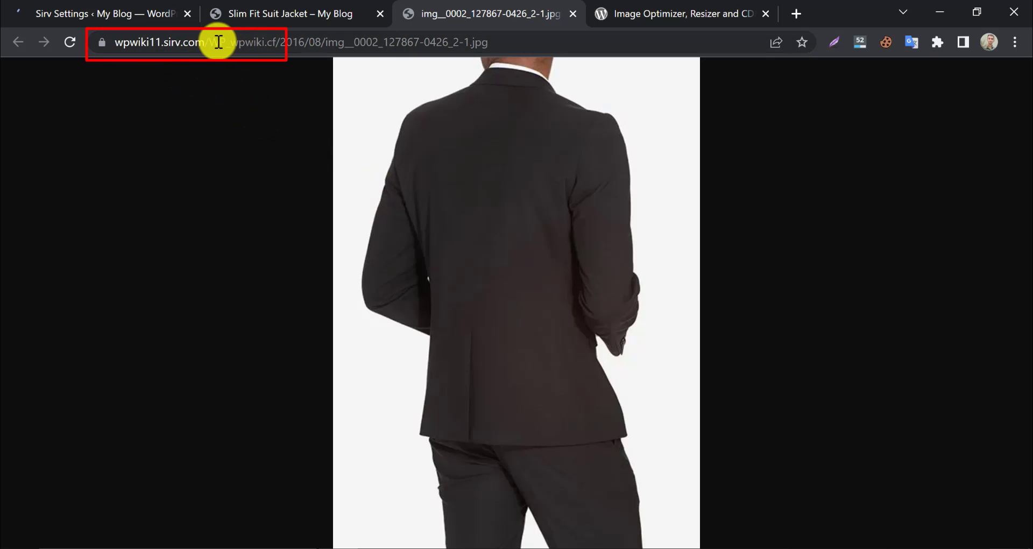
# - In Sirv Settings, change the folder name on Sirv from WP_wpwiki.cf to images
pyautogui.click(103, 13)
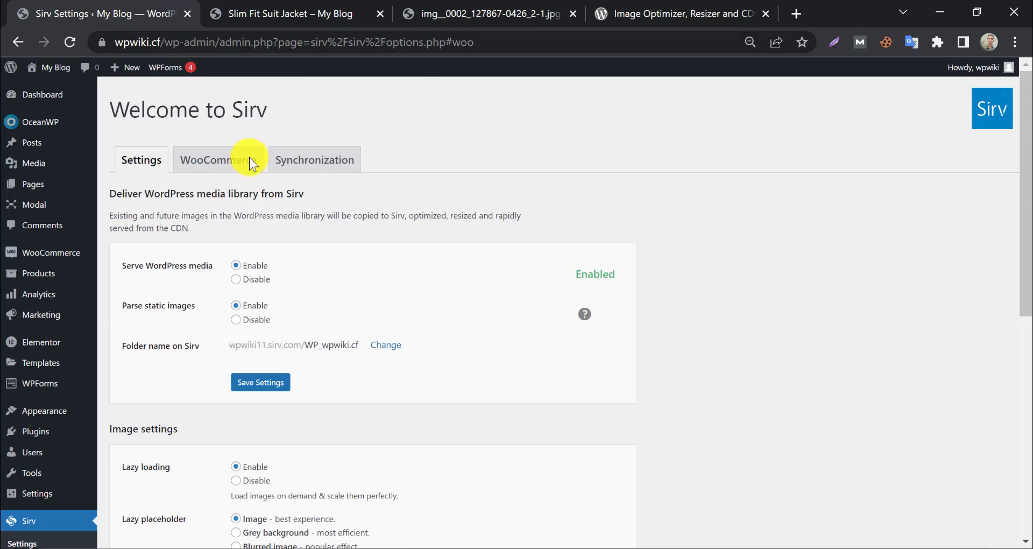
pyautogui.click(141, 159)
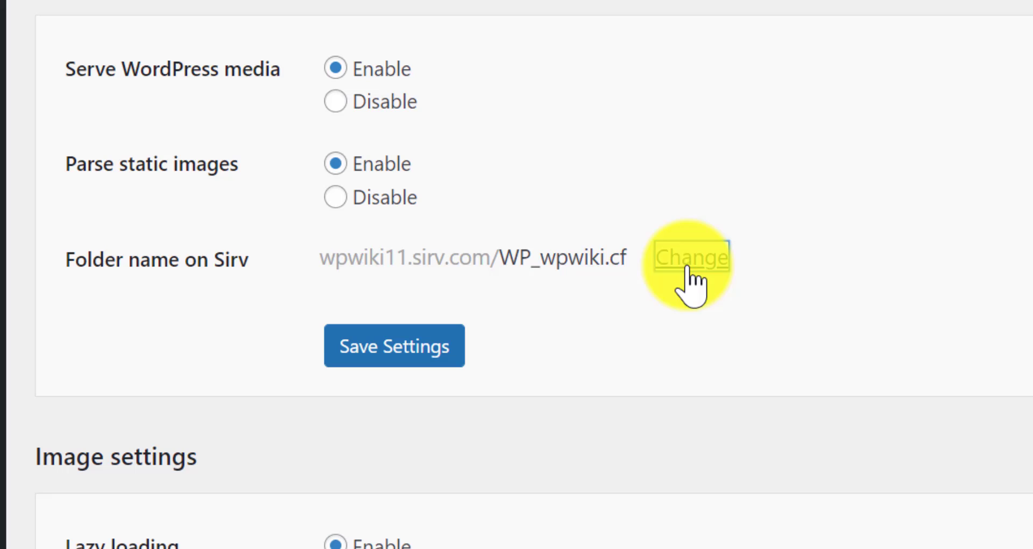
pyautogui.click(692, 259)
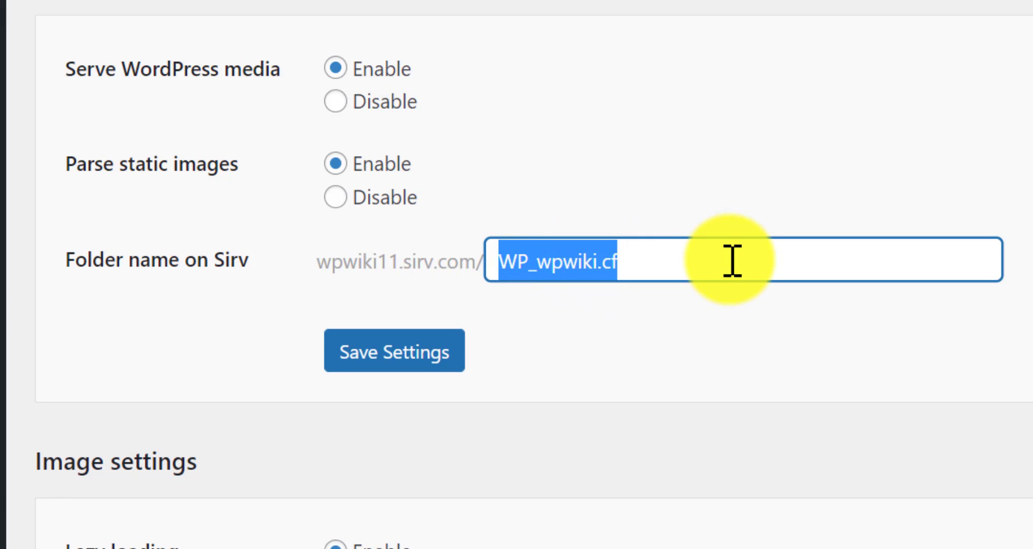
pyautogui.write('images')
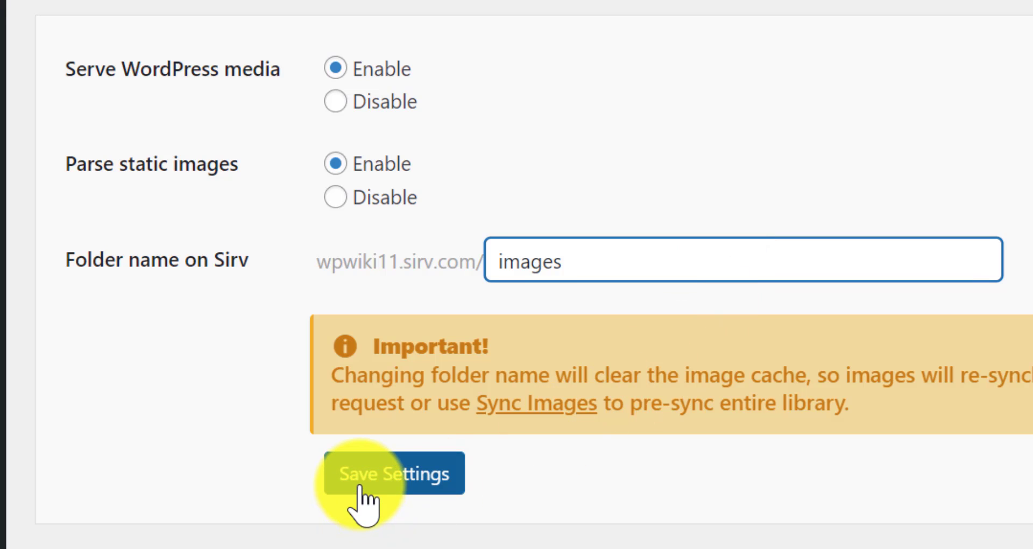
# - Save the new folder name so media is served from wpwiki11.sirv.com/images
pyautogui.click(393, 473)
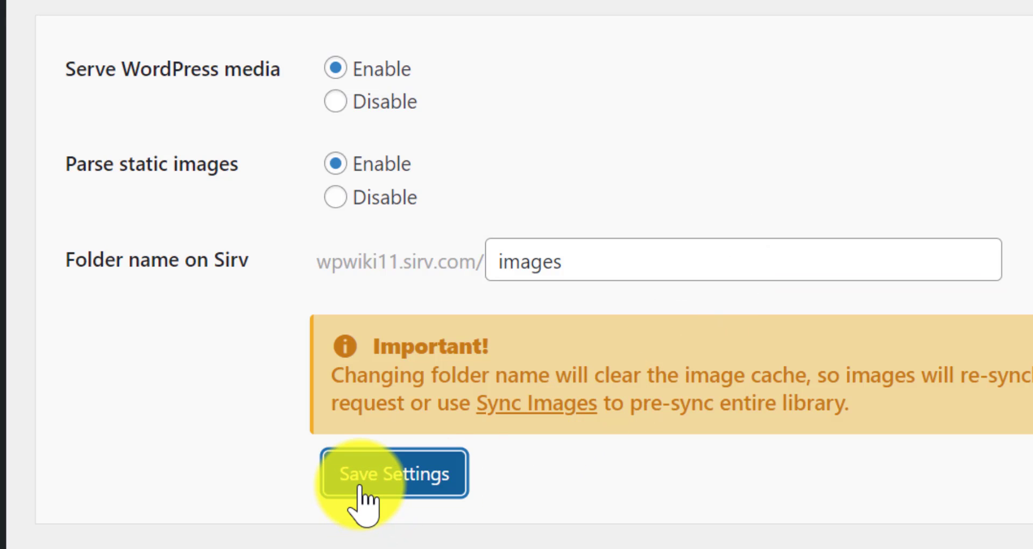
pyautogui.click(260, 436)
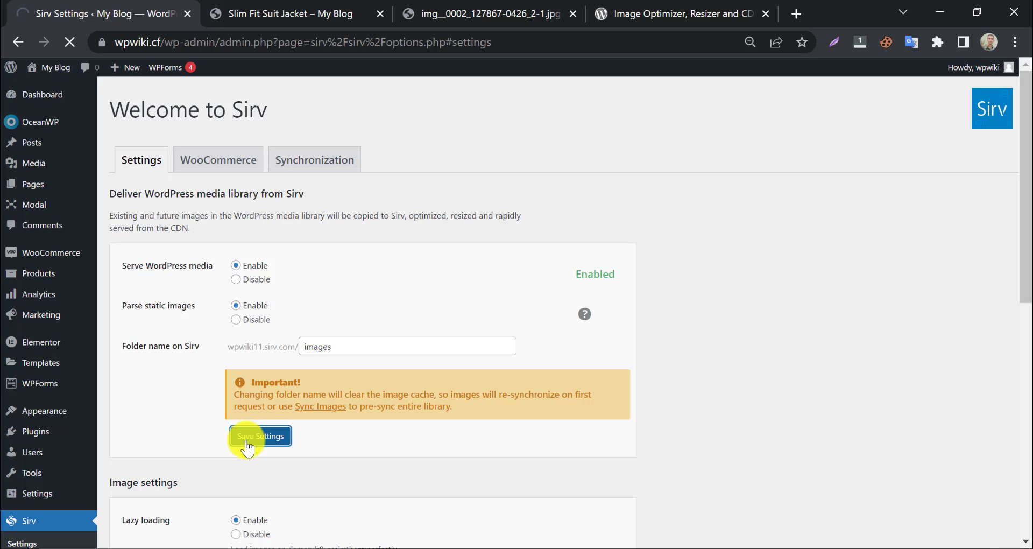
pyautogui.click(259, 436)
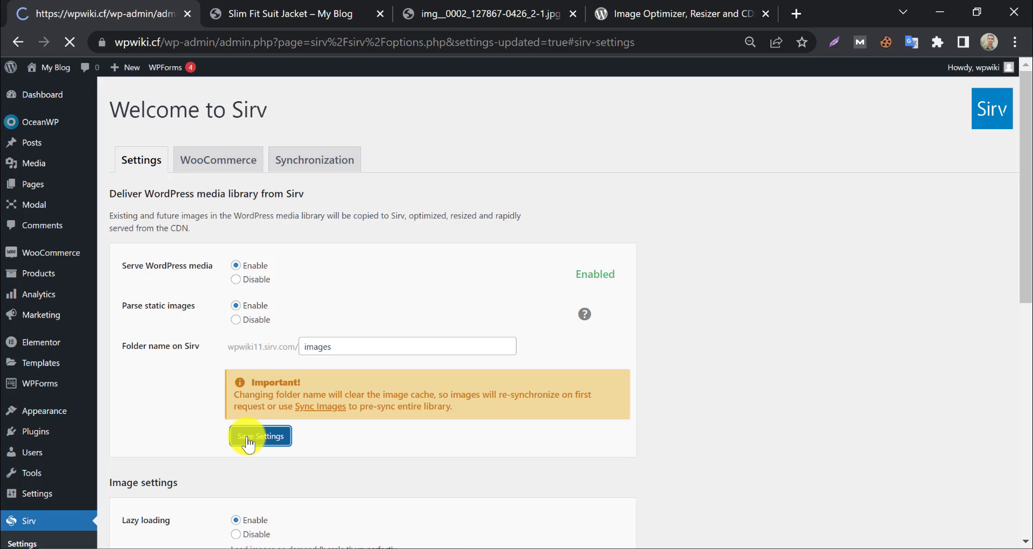
pyautogui.click(260, 435)
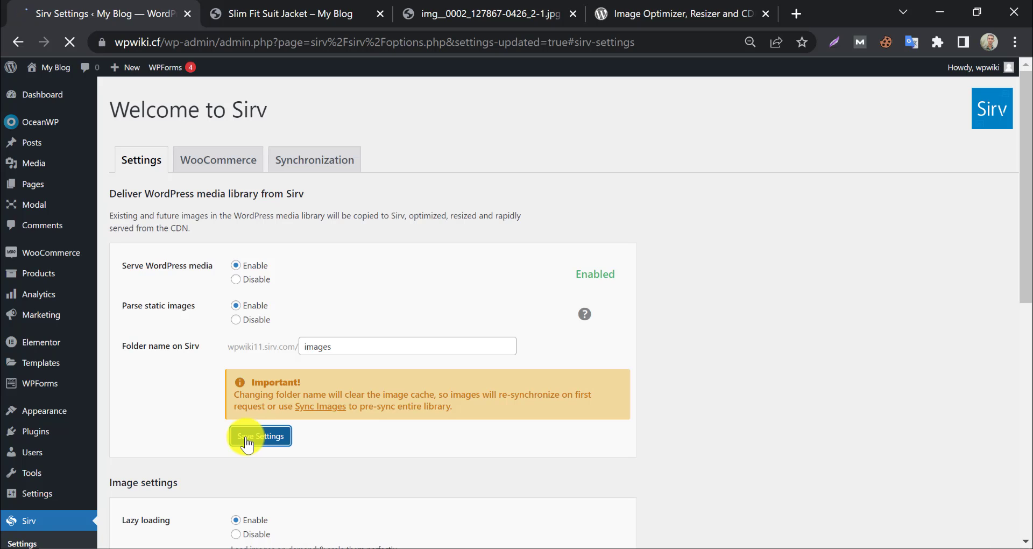
pyautogui.click(259, 436)
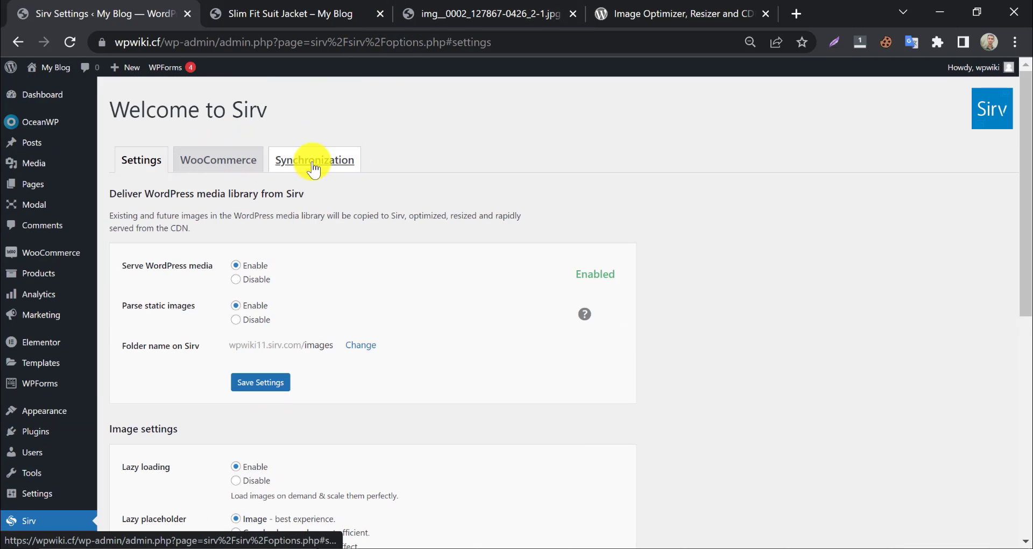
# - Re-sync all 93 media library images to Sirv from the Synchronization tab, then return to the product page
pyautogui.click(314, 159)
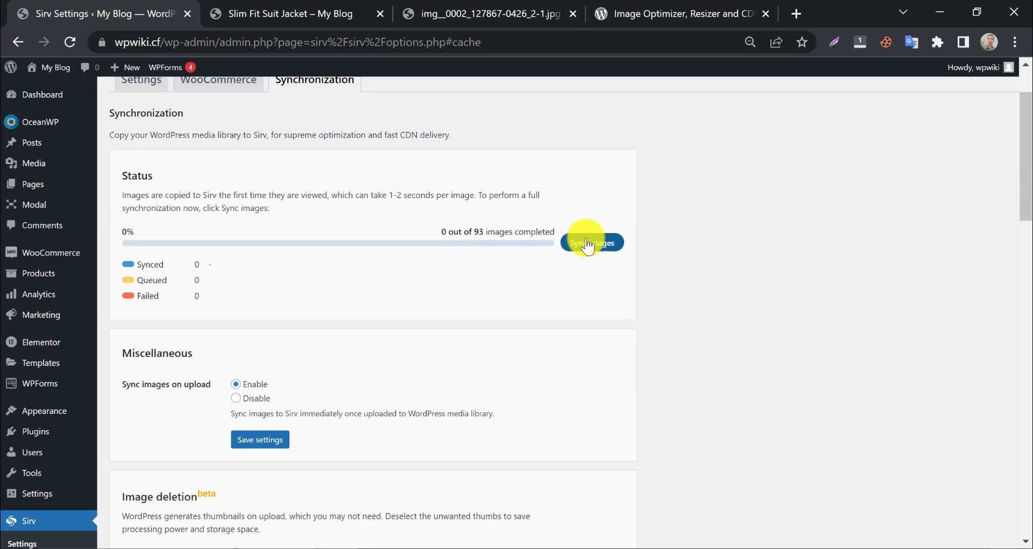
pyautogui.click(591, 242)
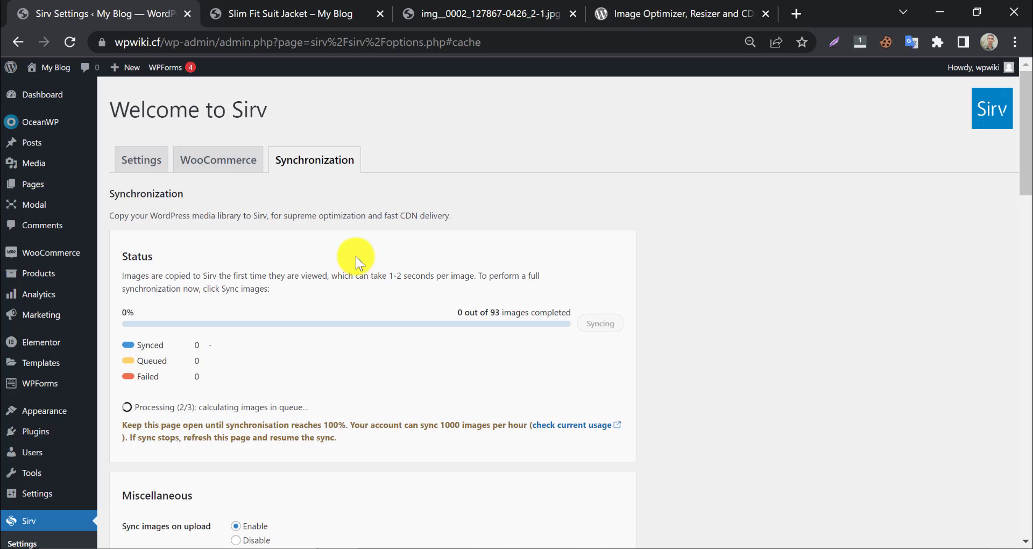
pyautogui.moveTo(349, 254)
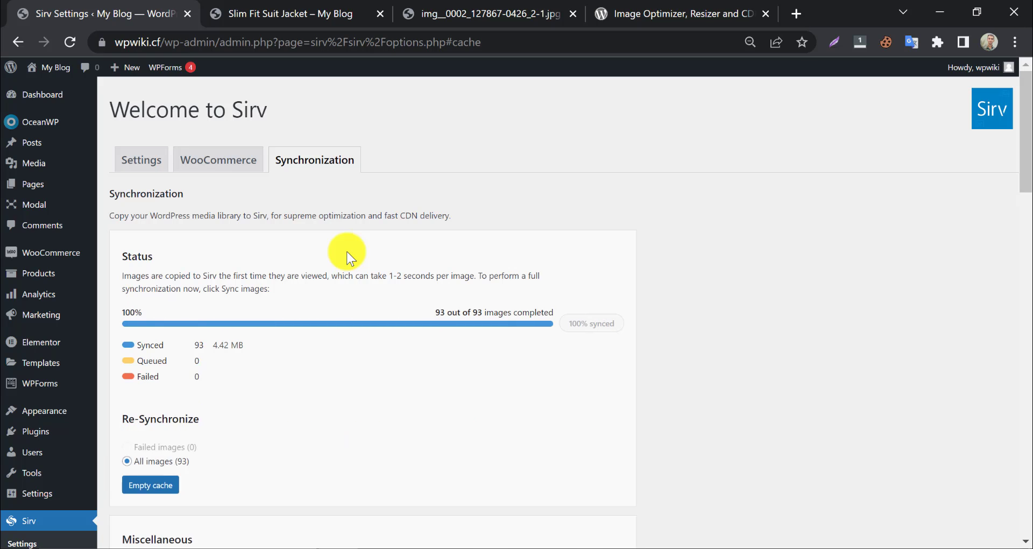
pyautogui.click(289, 13)
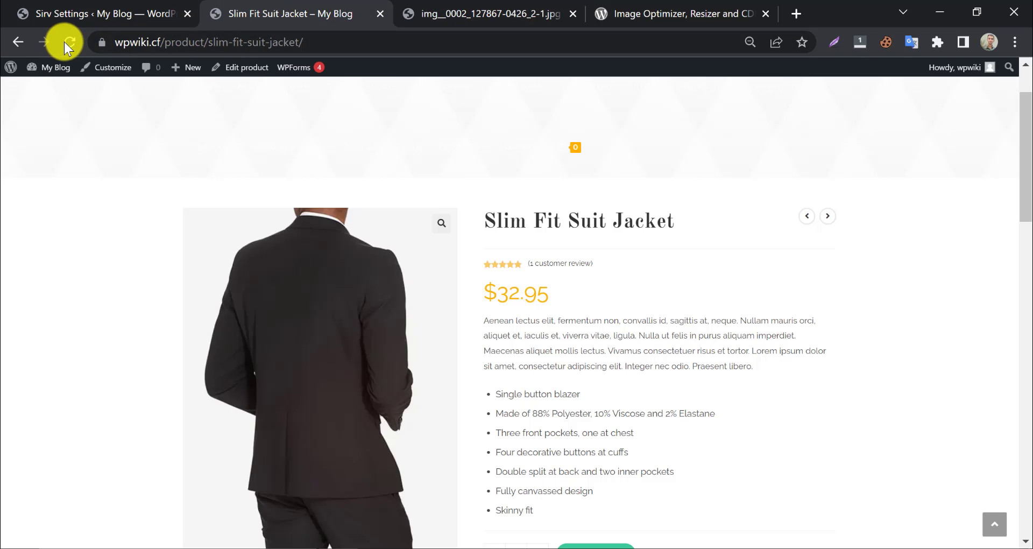
# - Reload the Slim Fit Suit Jacket page so its images load from wpwiki11.sirv.com/images
pyautogui.click(64, 42)
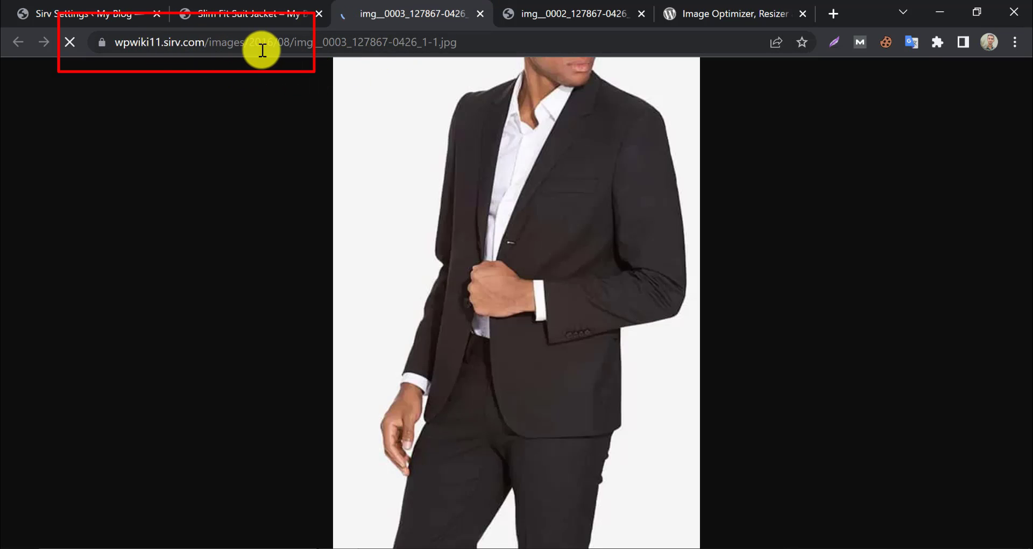
pyautogui.click(248, 13)
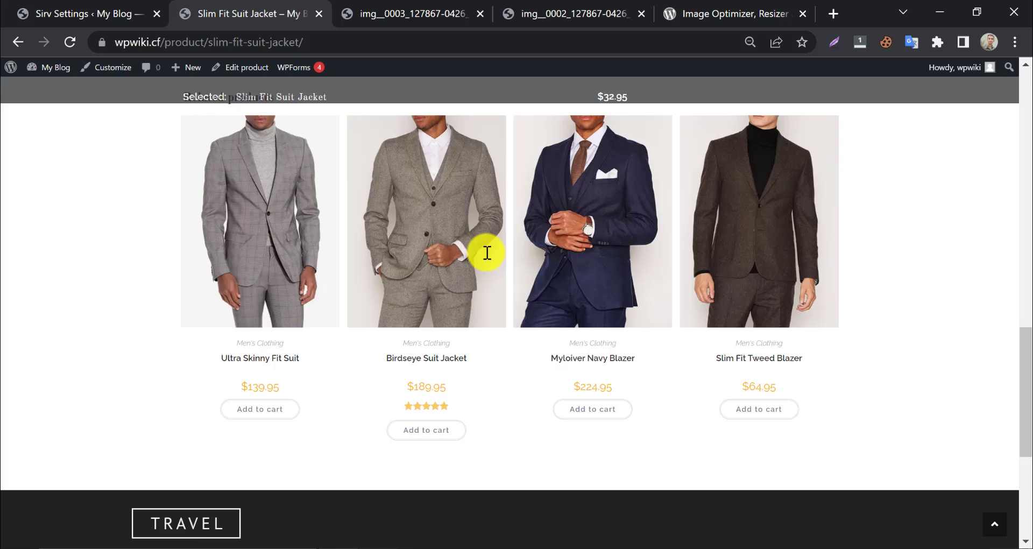